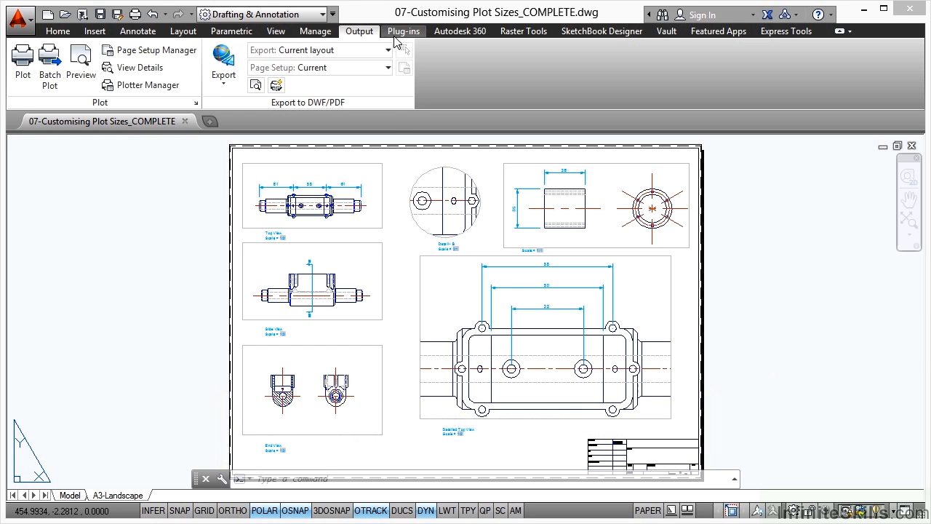
{"action": "mouse_move", "coordinate": [549, 12]}
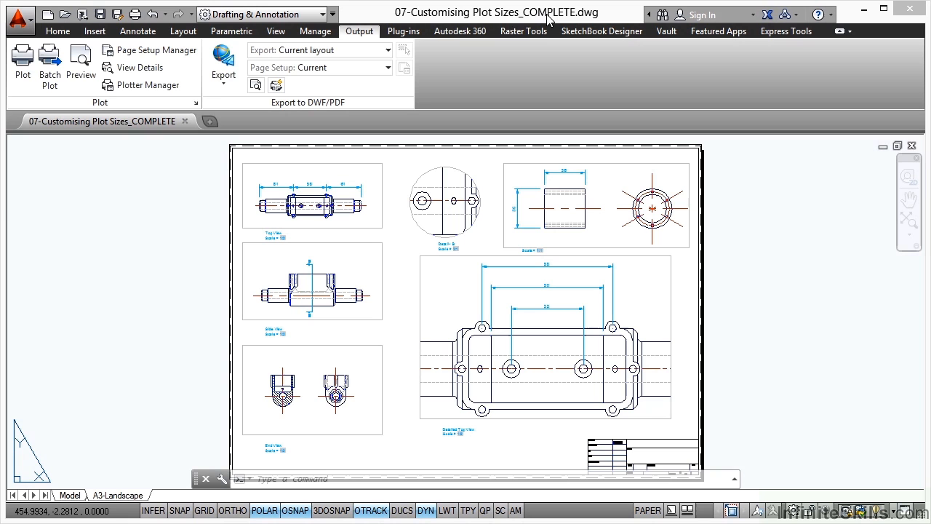
{"action": "mouse_move", "coordinate": [536, 273]}
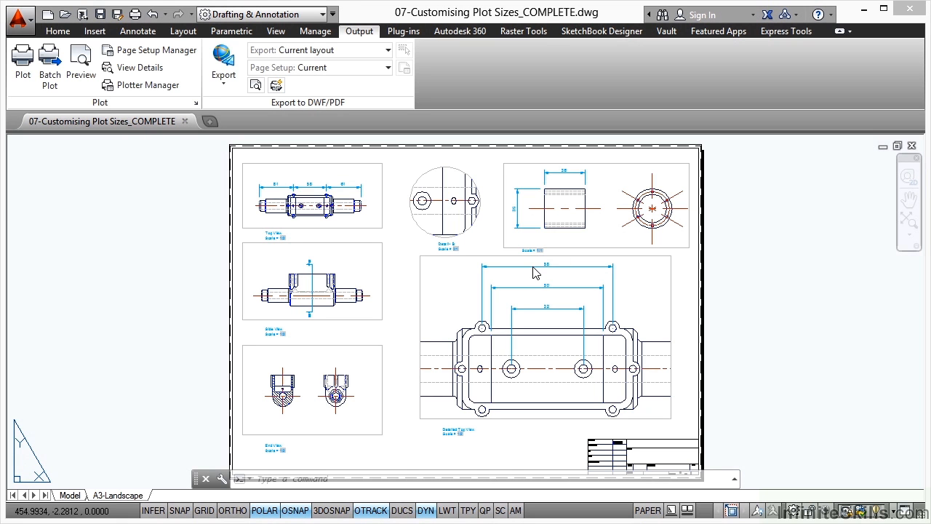
{"action": "mouse_move", "coordinate": [535, 269]}
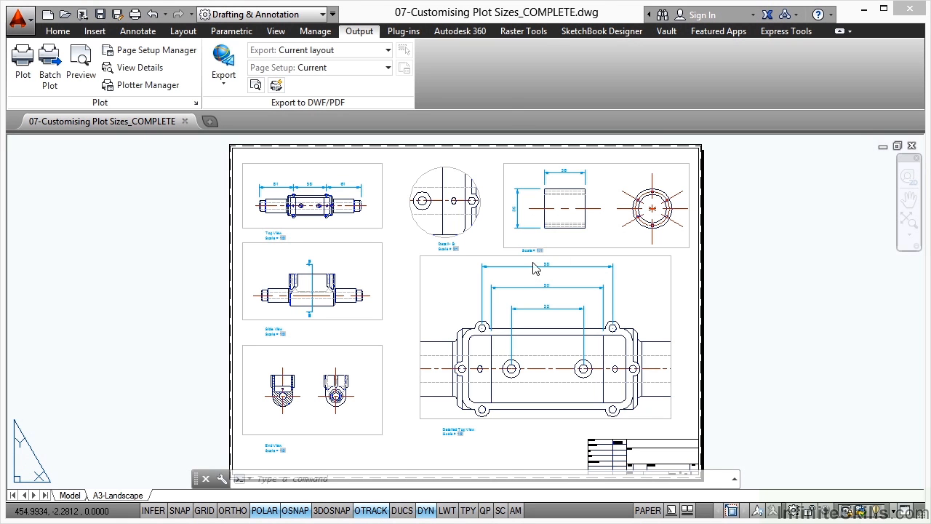
{"action": "mouse_move", "coordinate": [478, 24]}
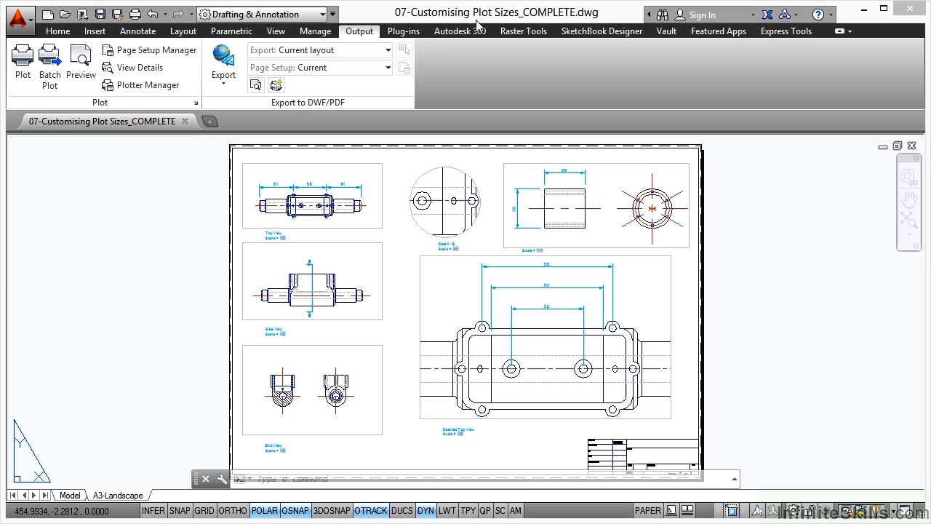
{"action": "mouse_move", "coordinate": [521, 26]}
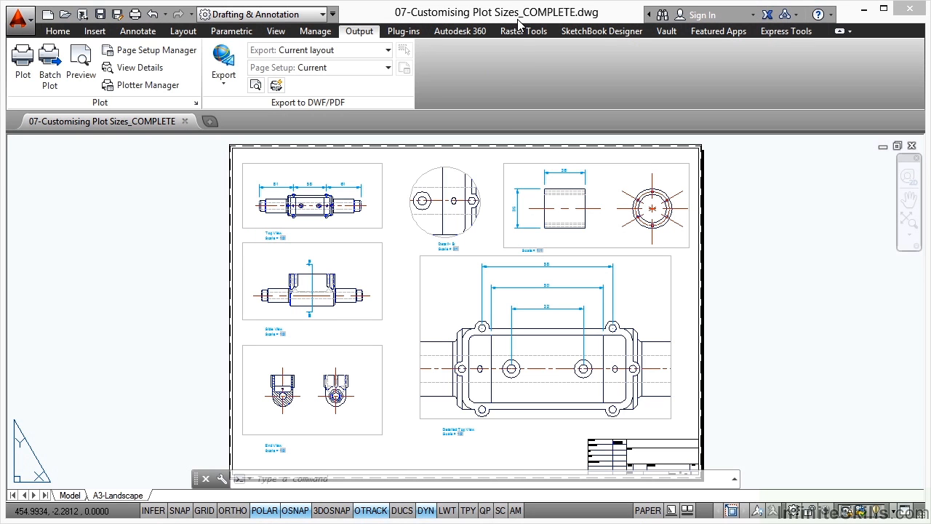
{"action": "mouse_move", "coordinate": [478, 316]}
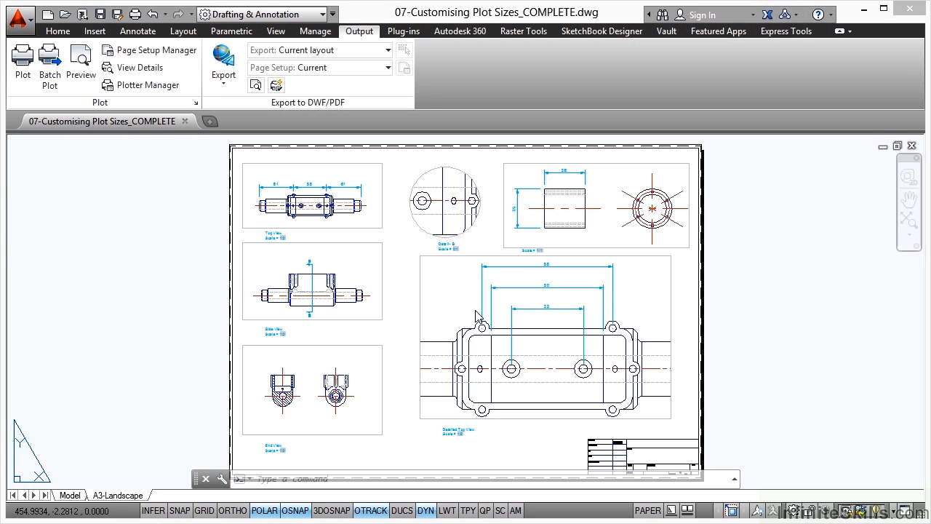
{"action": "mouse_move", "coordinate": [438, 276]}
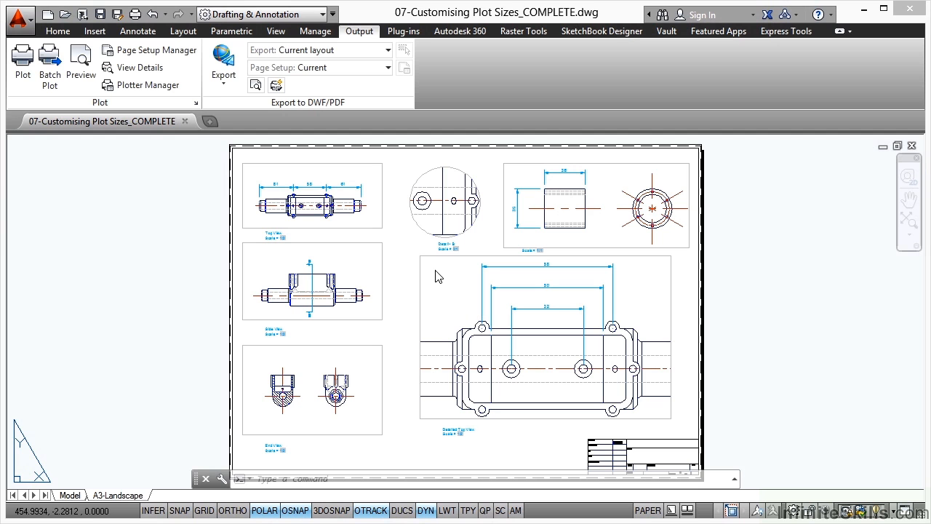
{"action": "mouse_move", "coordinate": [241, 149]}
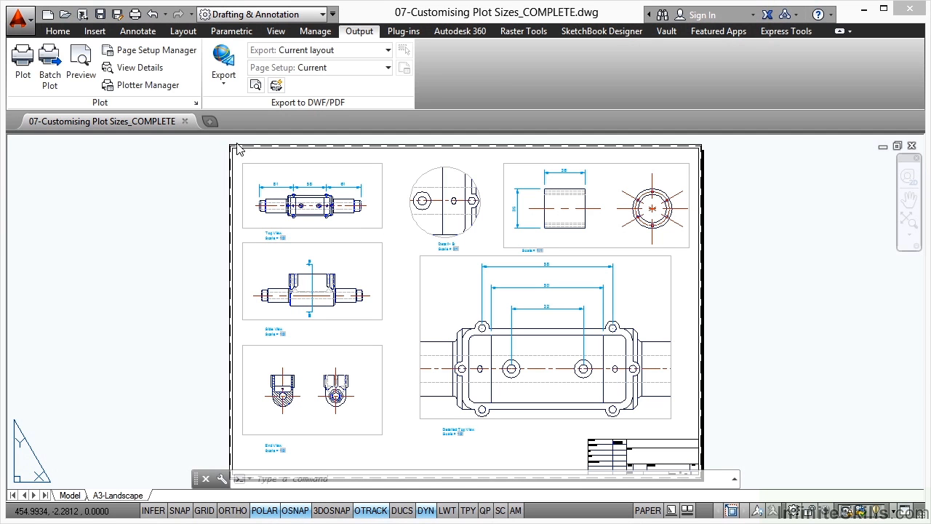
{"action": "mouse_move", "coordinate": [684, 154]}
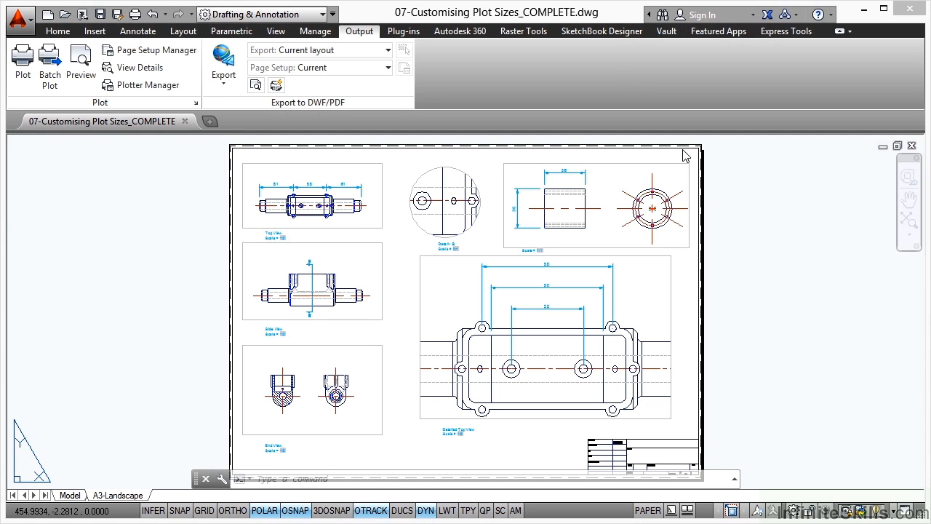
{"action": "mouse_move", "coordinate": [712, 406]}
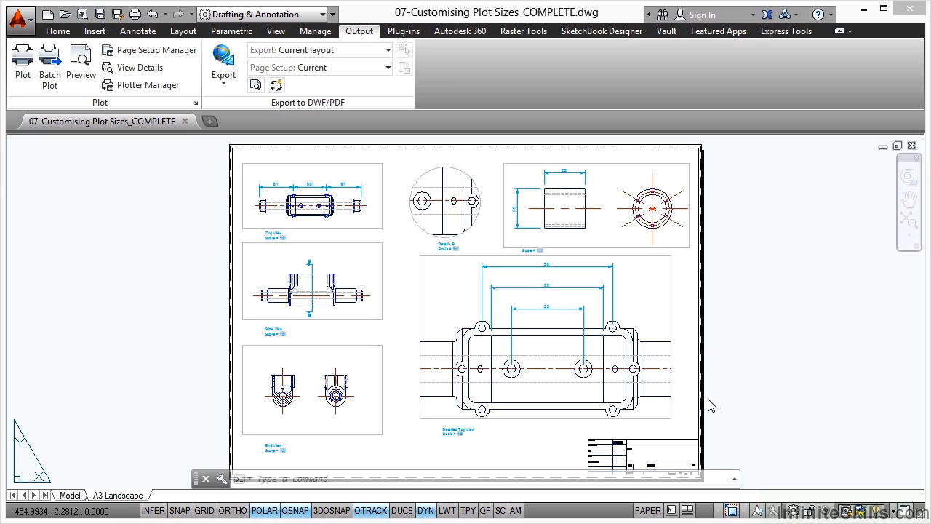
{"action": "mouse_move", "coordinate": [725, 374]}
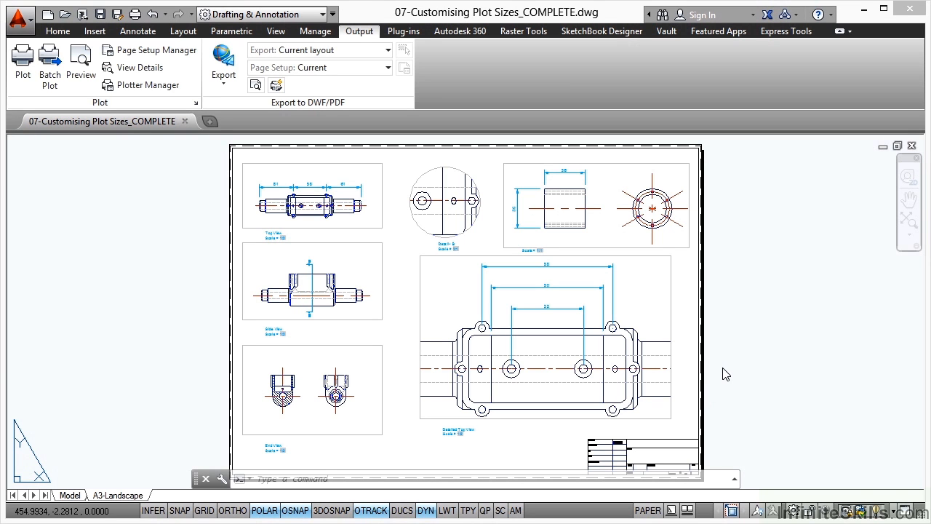
{"action": "mouse_move", "coordinate": [557, 353]}
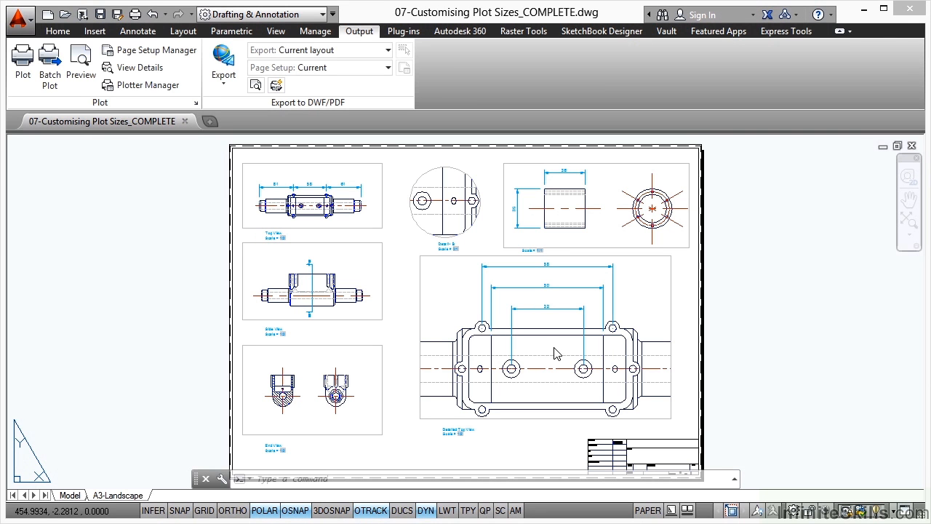
{"action": "mouse_move", "coordinate": [526, 337]}
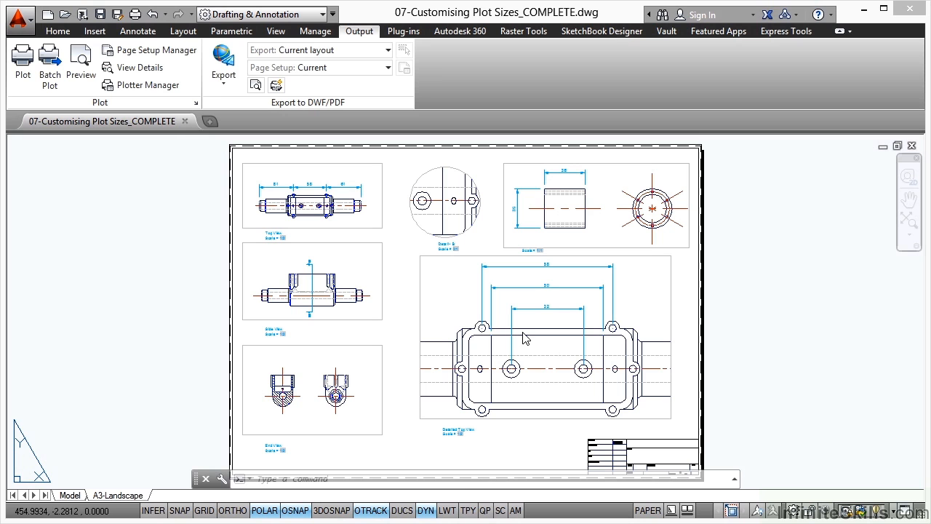
{"action": "mouse_move", "coordinate": [536, 336]}
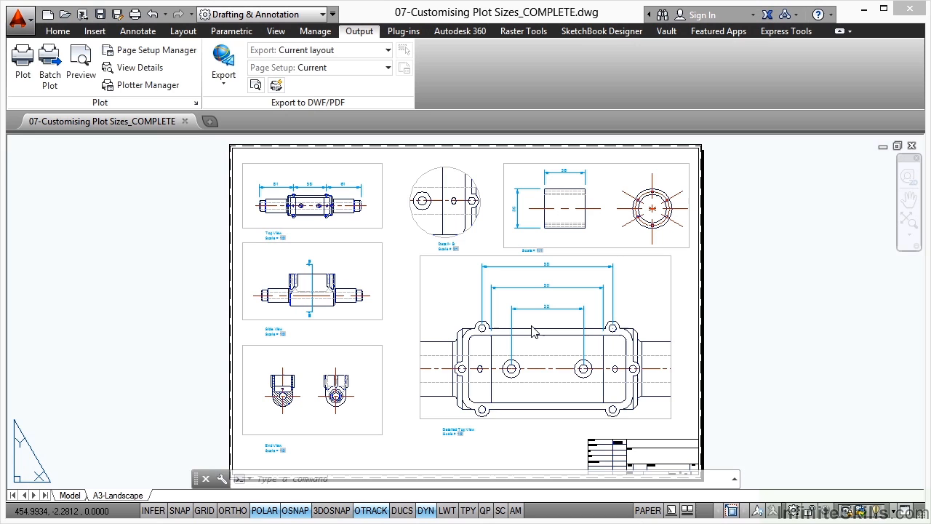
{"action": "mouse_move", "coordinate": [509, 335]}
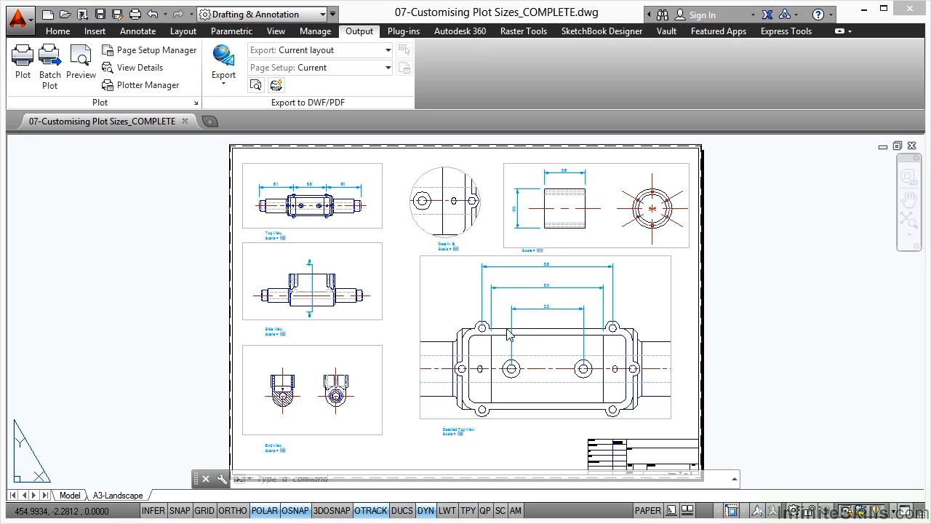
{"action": "mouse_move", "coordinate": [641, 327]}
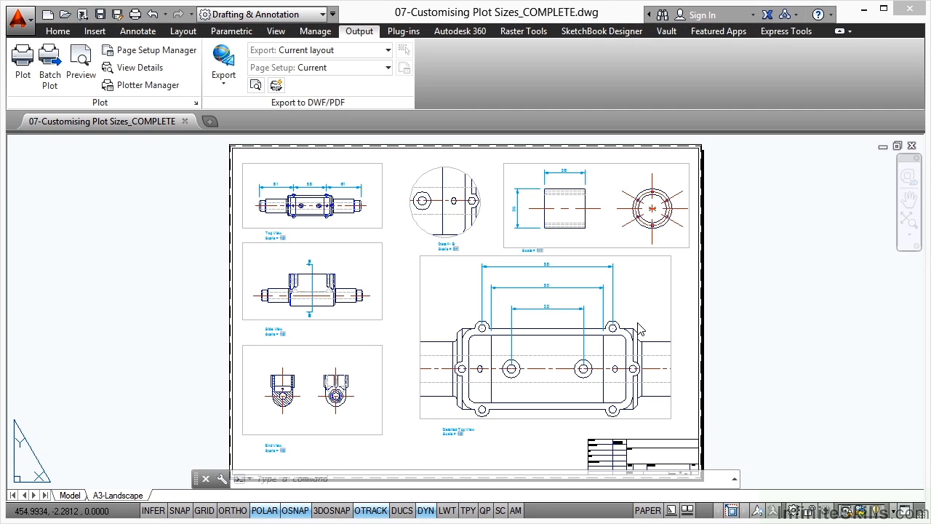
{"action": "mouse_move", "coordinate": [637, 328]}
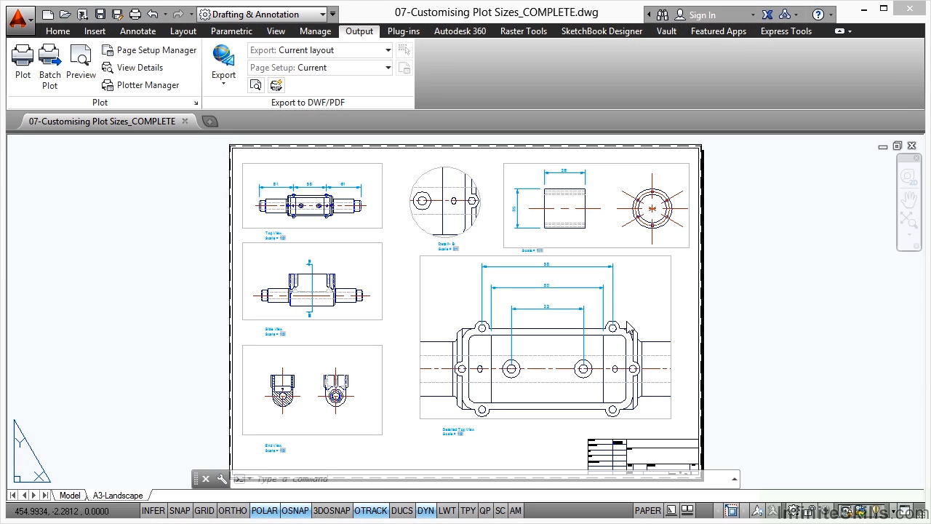
{"action": "mouse_move", "coordinate": [329, 260]}
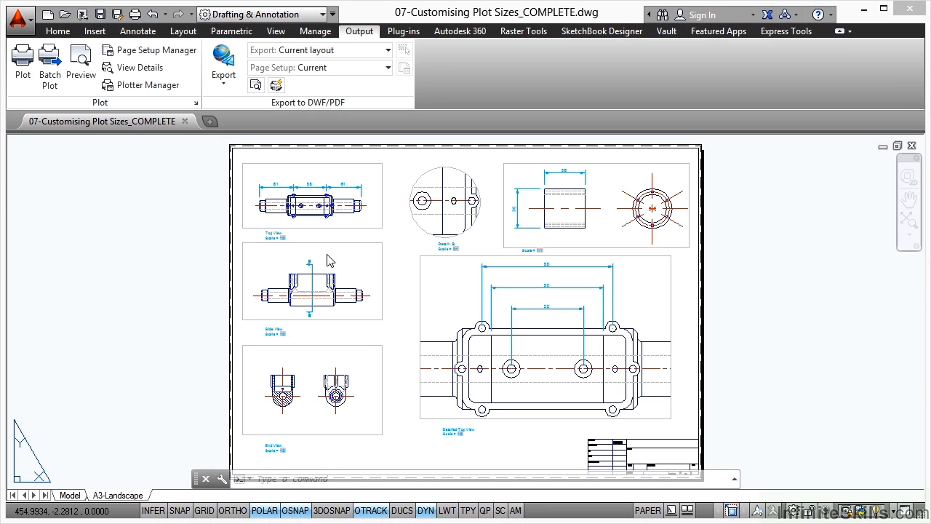
{"action": "mouse_move", "coordinate": [474, 275]}
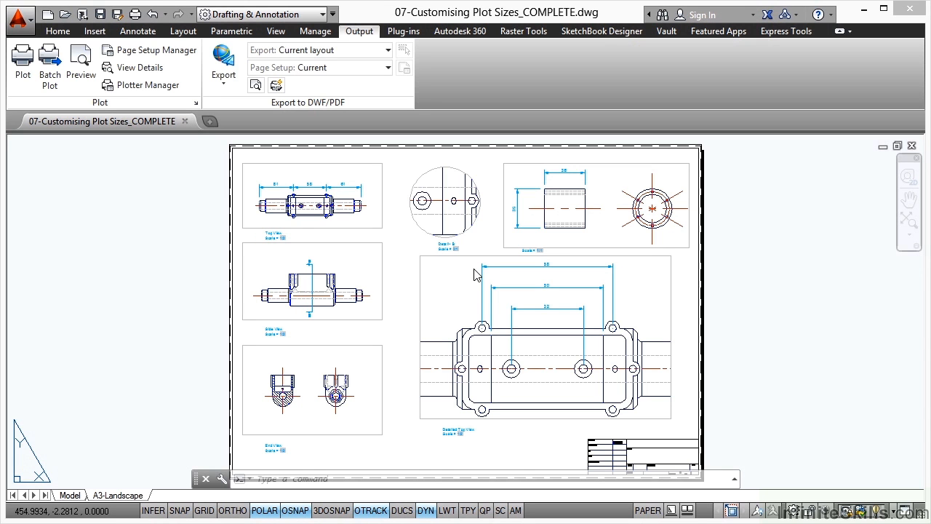
{"action": "mouse_move", "coordinate": [440, 278]}
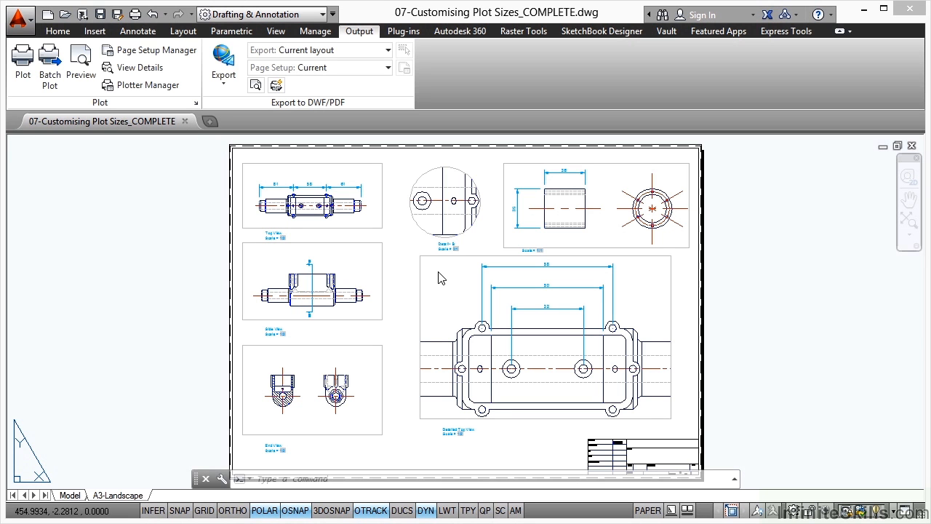
{"action": "mouse_move", "coordinate": [330, 257]}
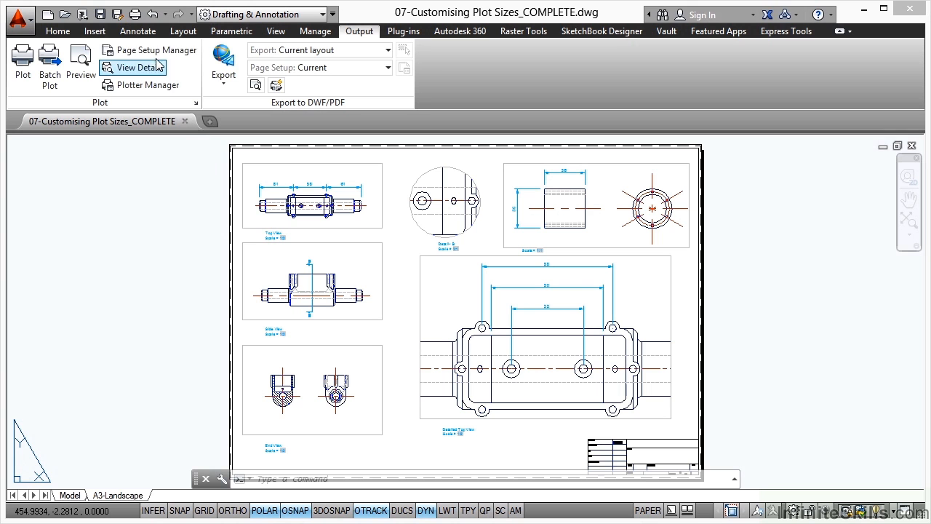
{"action": "mouse_move", "coordinate": [155, 50]}
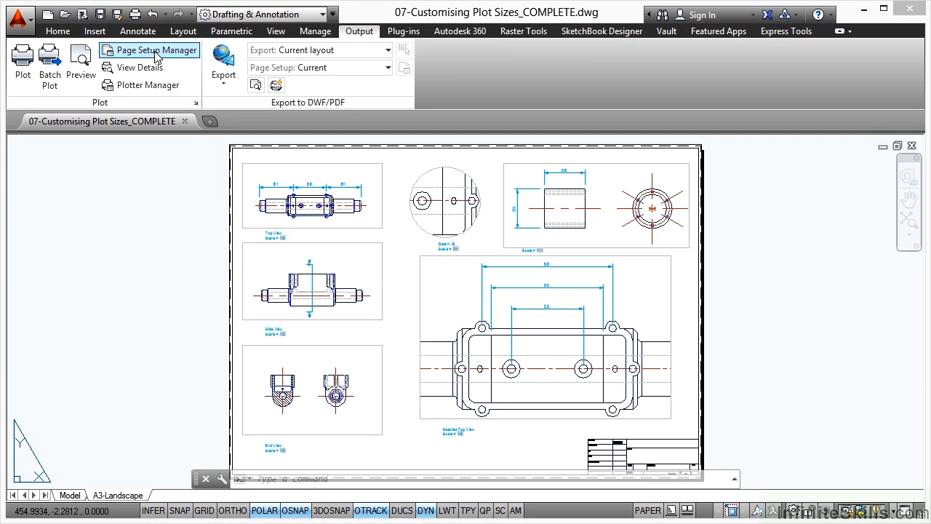
From Page Setup Manager, add a new setup 'A4-Check Plot-Grey' starting from A3-Grey
{"action": "left_click", "coordinate": [155, 50]}
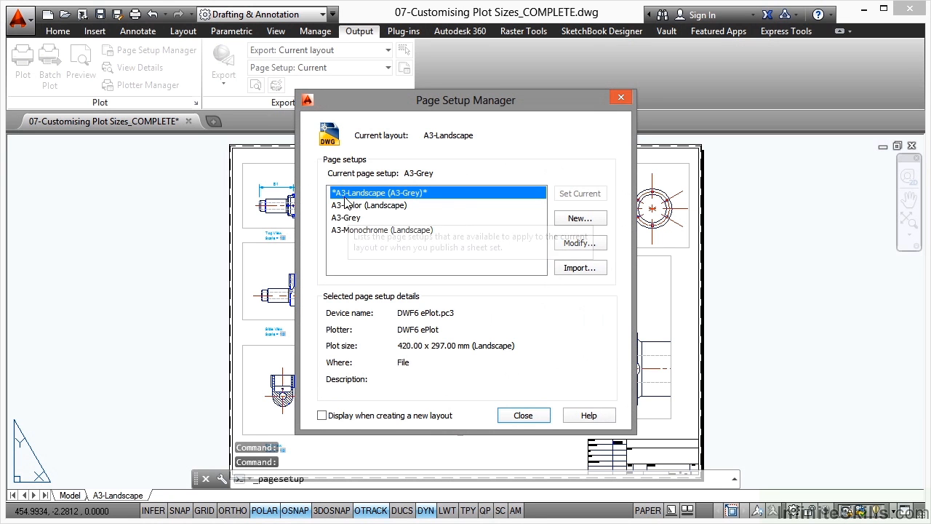
{"action": "mouse_move", "coordinate": [451, 304]}
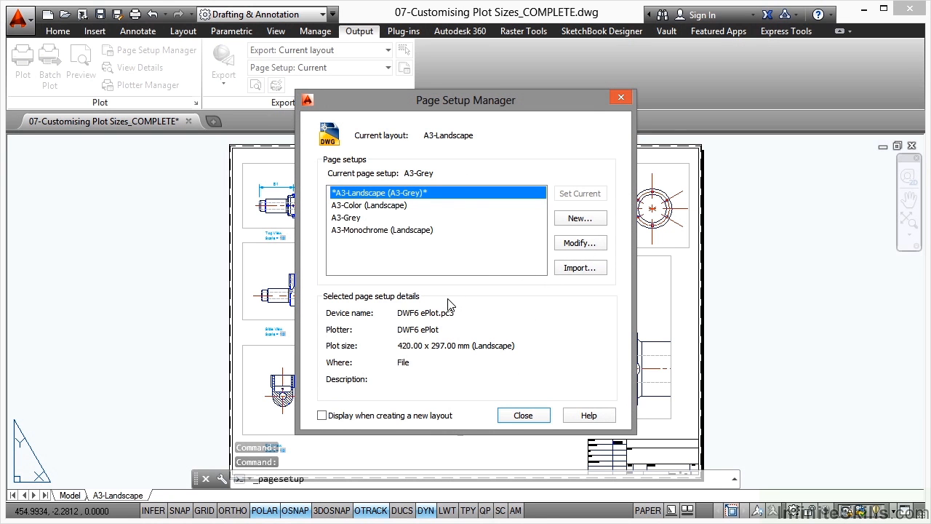
{"action": "left_click", "coordinate": [580, 218]}
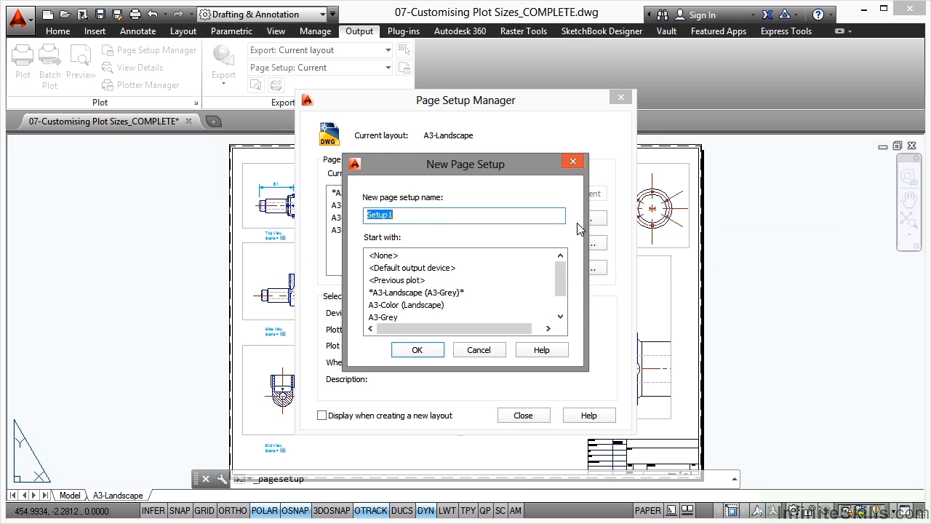
{"action": "mouse_move", "coordinate": [391, 324]}
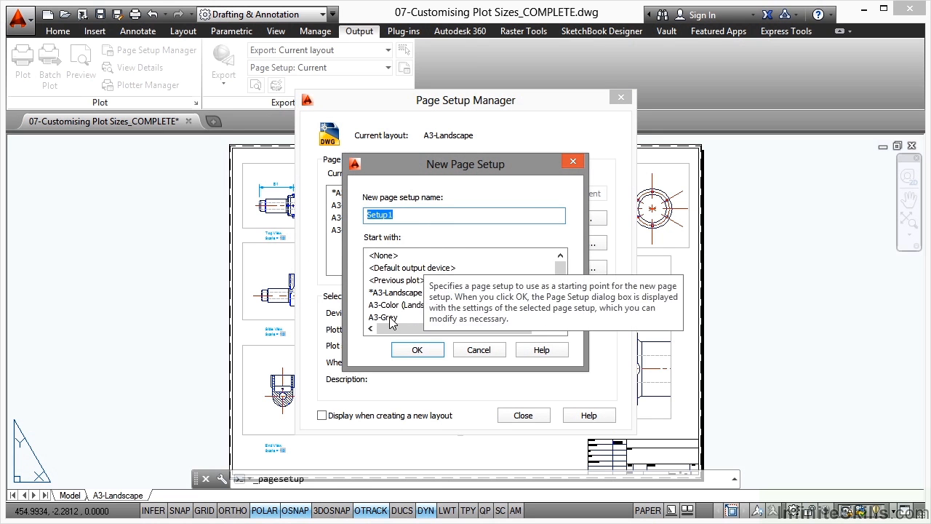
{"action": "left_click", "coordinate": [385, 304]}
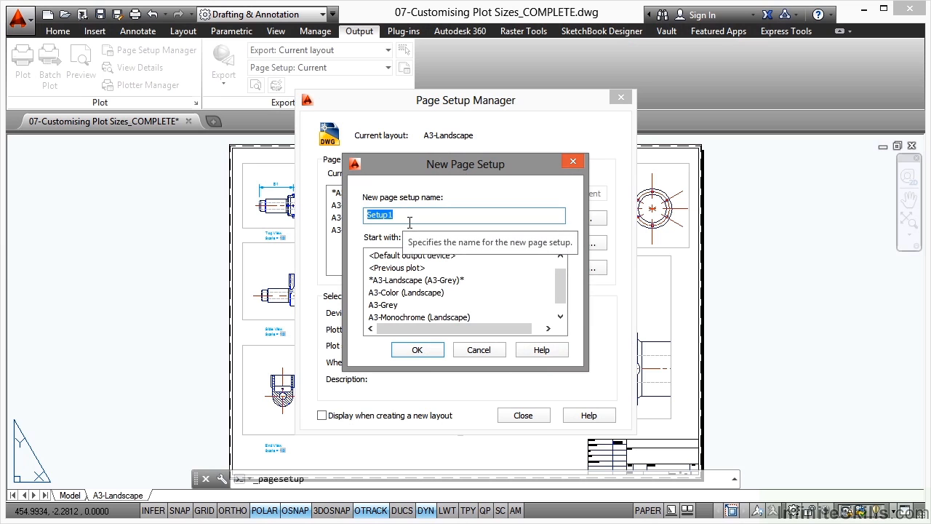
{"action": "type", "text": "A4"}
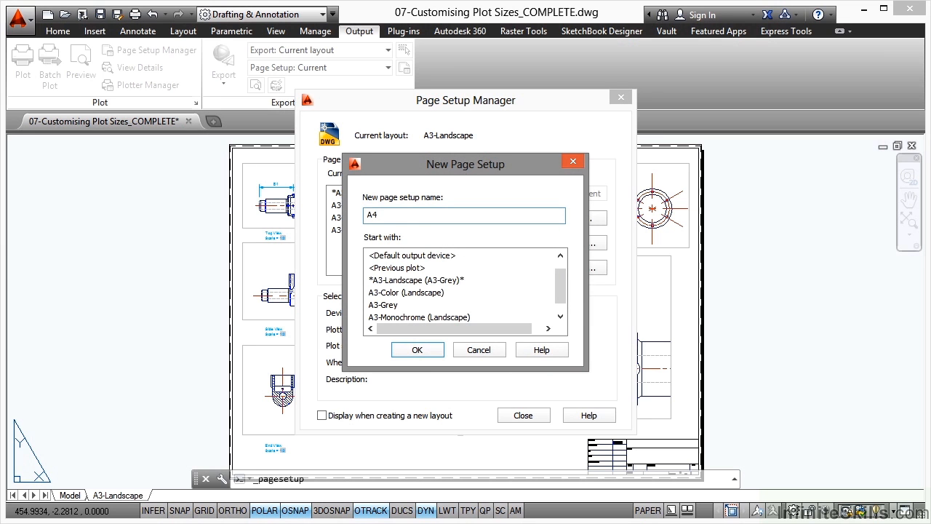
{"action": "type", "text": "-Check Plot-"}
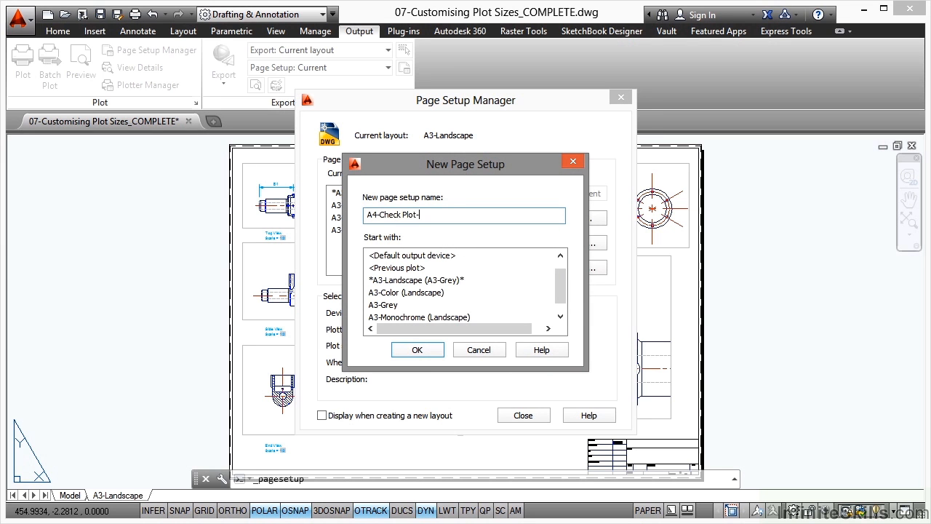
{"action": "type", "text": "Grey"}
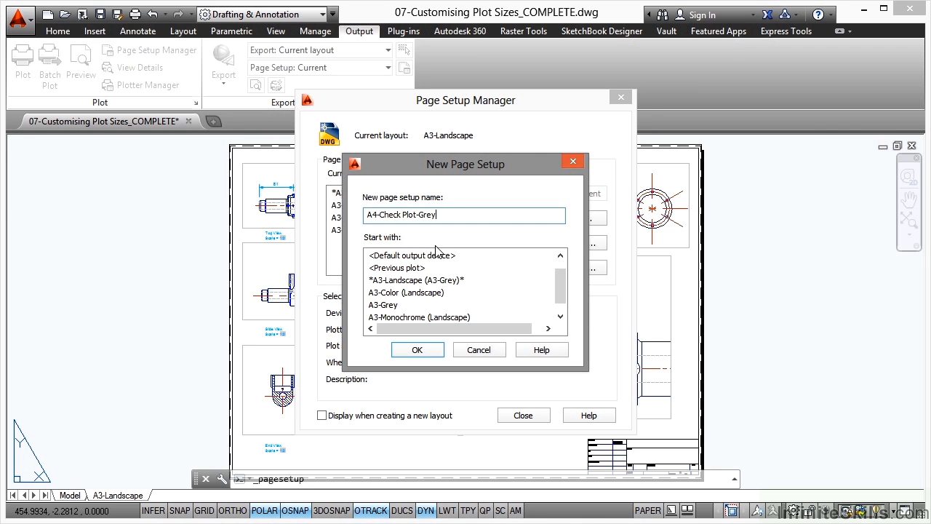
{"action": "mouse_move", "coordinate": [427, 300]}
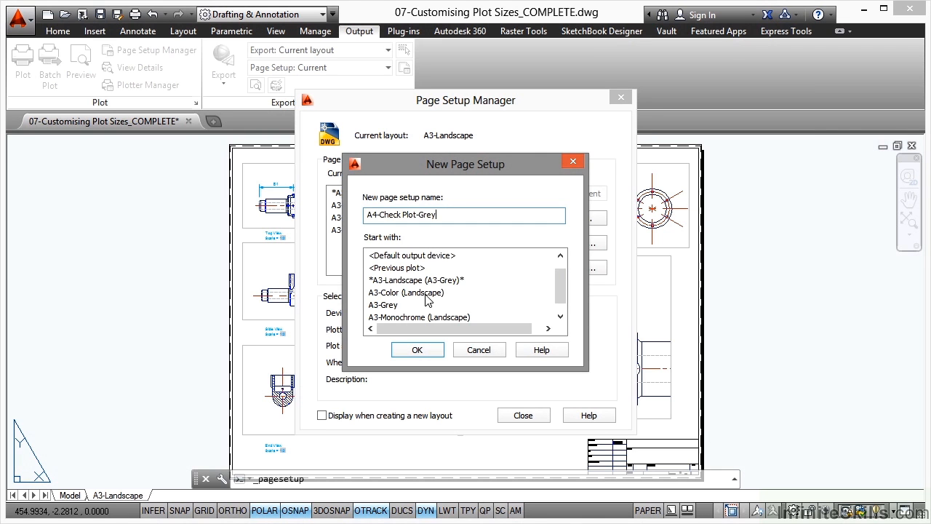
{"action": "left_click", "coordinate": [417, 349]}
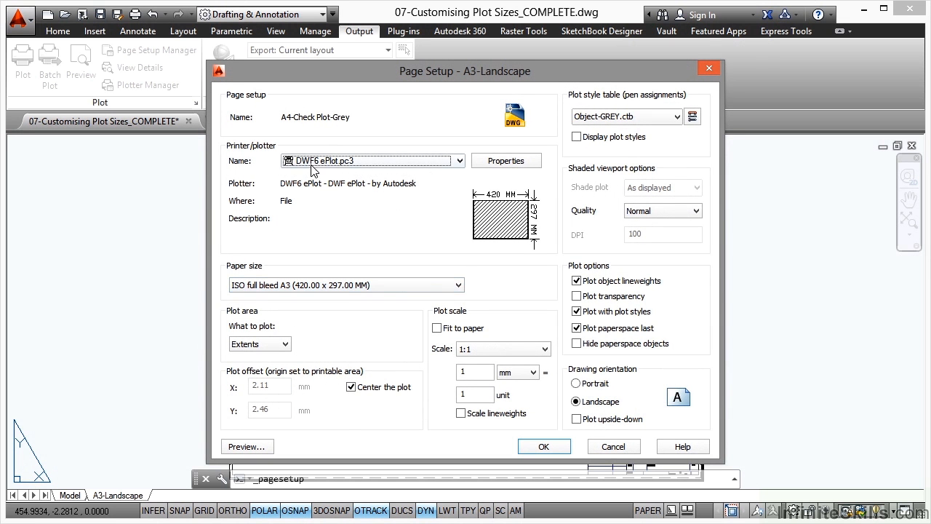
{"action": "mouse_move", "coordinate": [255, 159]}
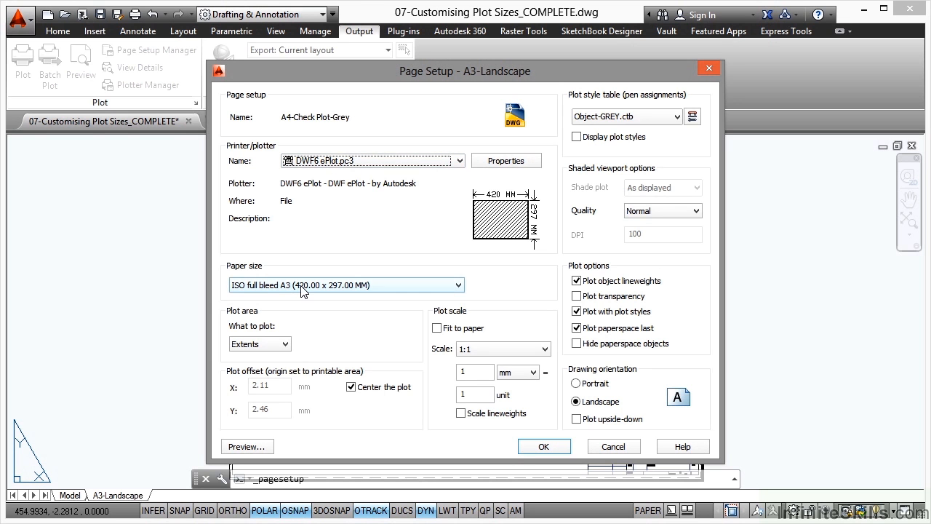
Set the paper size to ISO full bleed A4 (297.00 x 210.00 MM)
{"action": "left_click", "coordinate": [456, 285]}
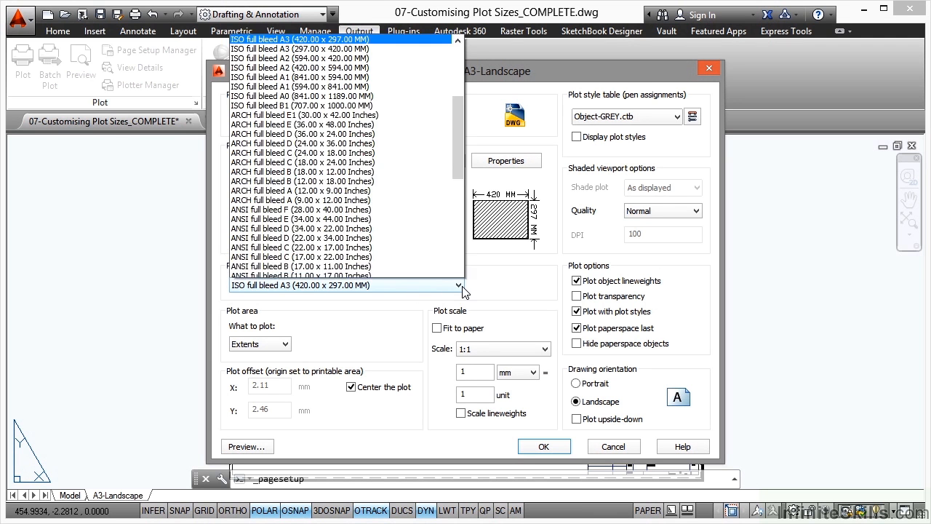
{"action": "scroll", "scroll_direction": "up", "scroll_amount": 3}
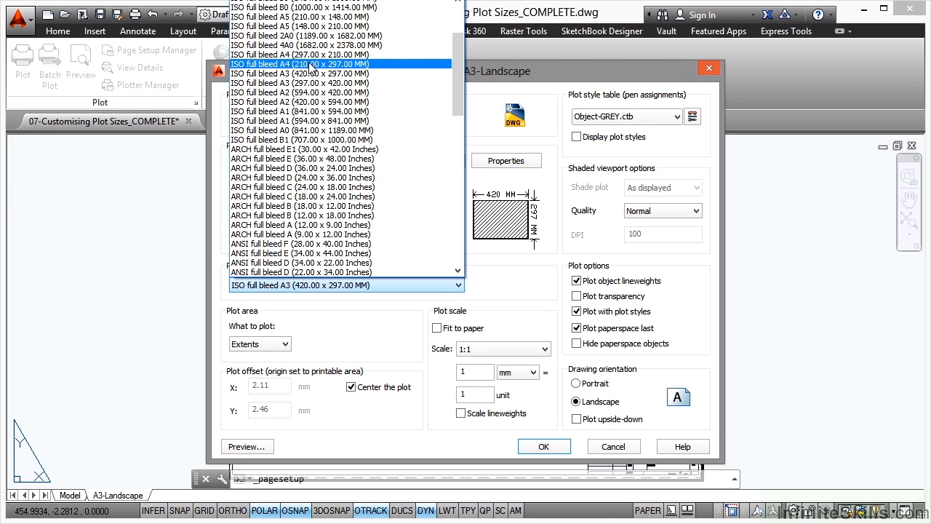
{"action": "mouse_move", "coordinate": [282, 68]}
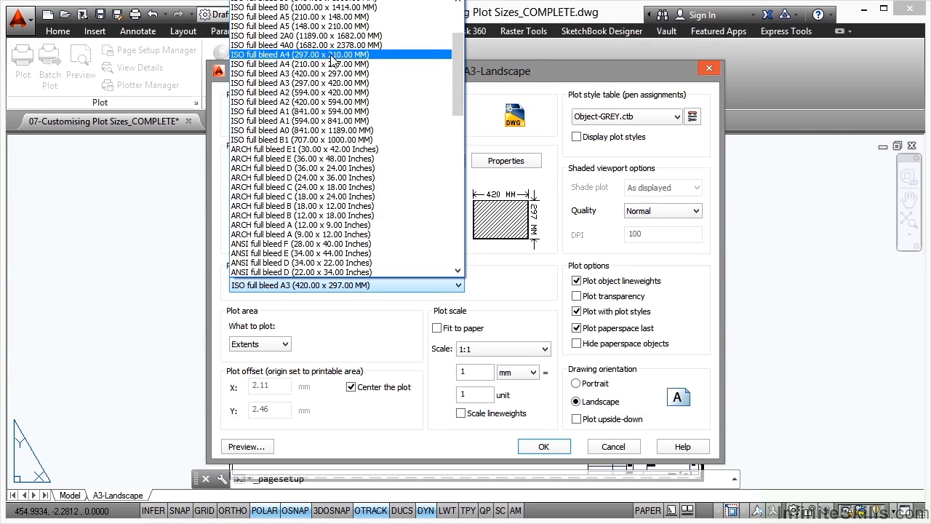
{"action": "mouse_move", "coordinate": [331, 62]}
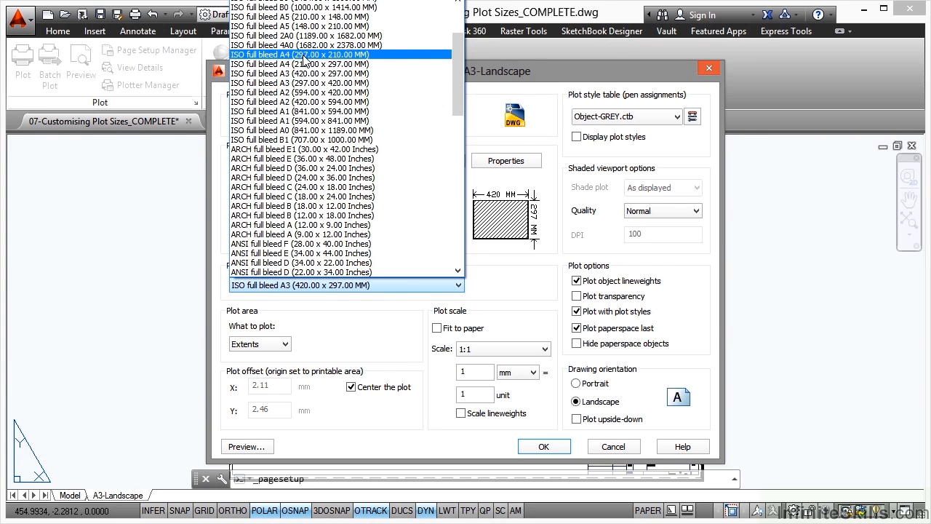
{"action": "left_click", "coordinate": [299, 54]}
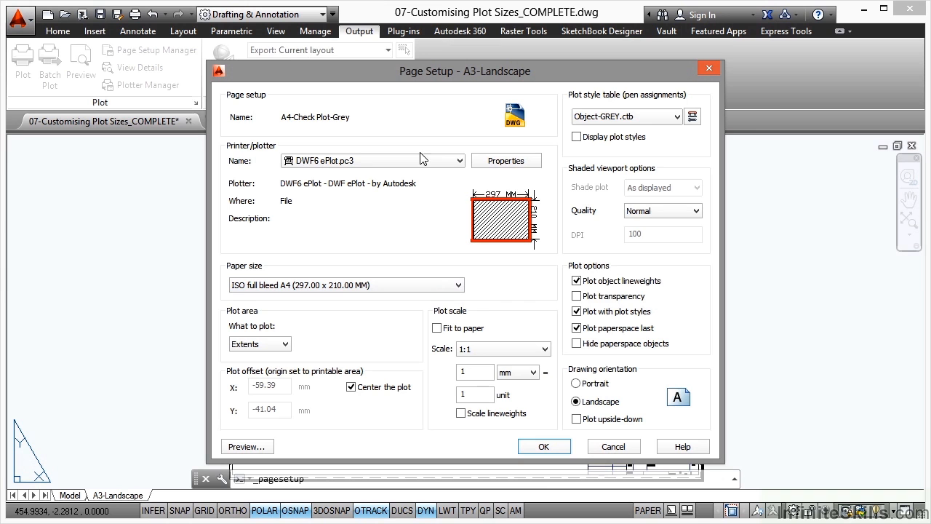
{"action": "mouse_move", "coordinate": [534, 211]}
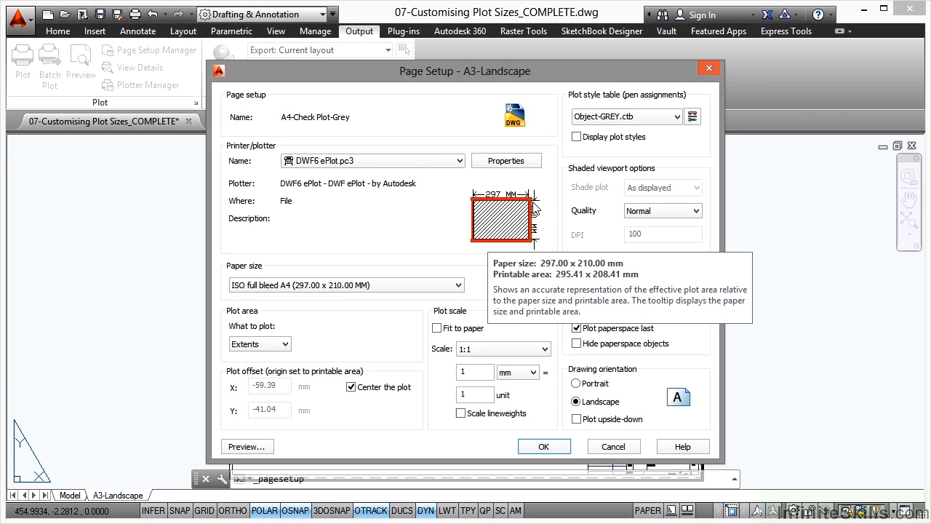
{"action": "mouse_move", "coordinate": [483, 244]}
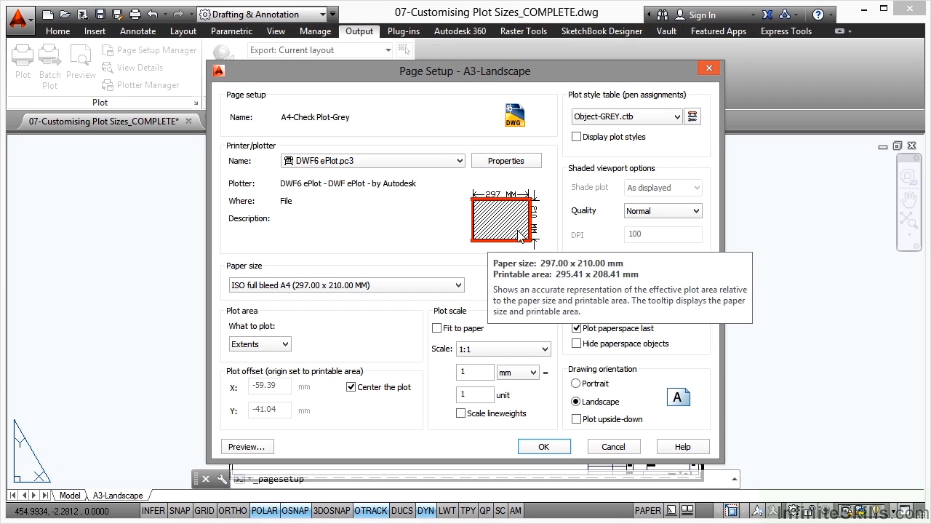
{"action": "mouse_move", "coordinate": [502, 266]}
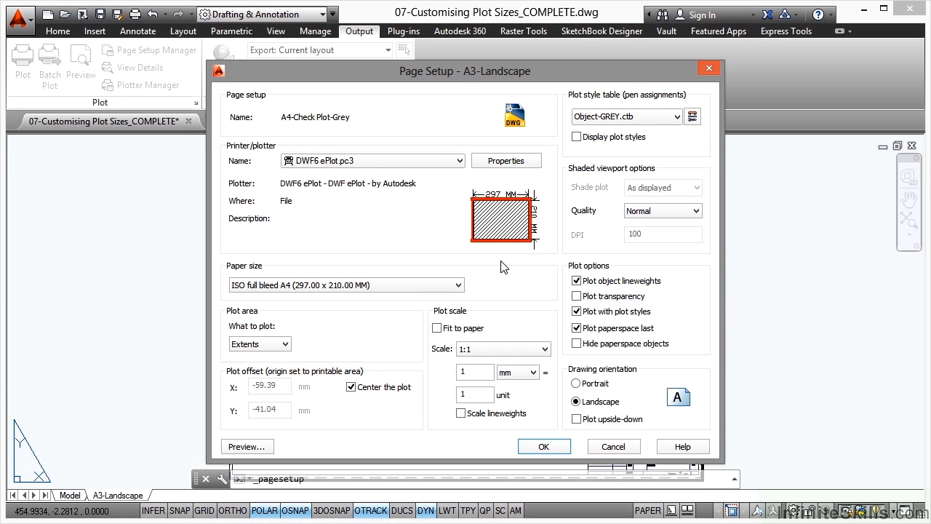
{"action": "mouse_move", "coordinate": [471, 77]}
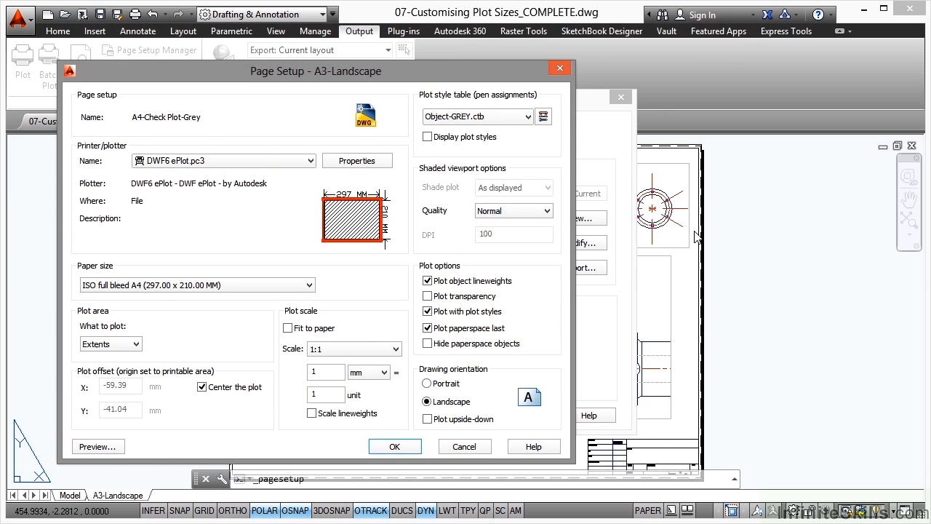
{"action": "mouse_move", "coordinate": [413, 209]}
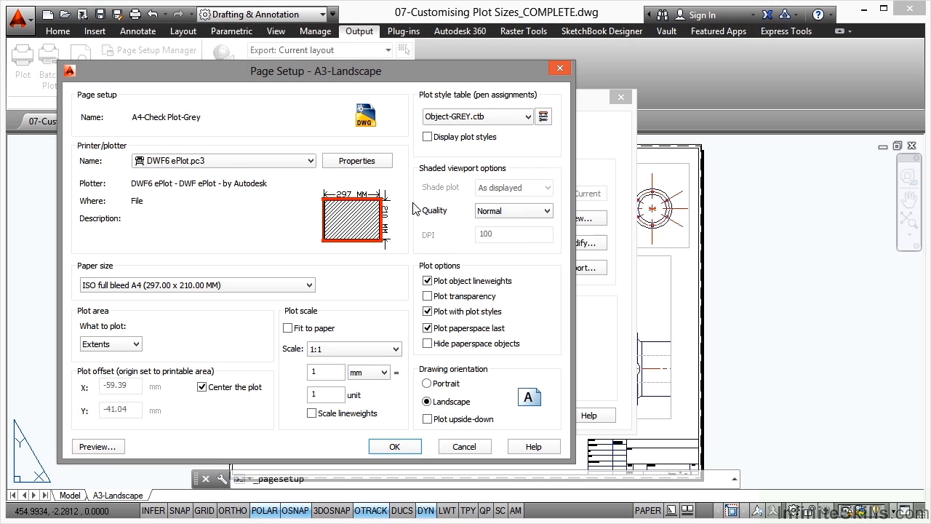
{"action": "mouse_move", "coordinate": [323, 96]}
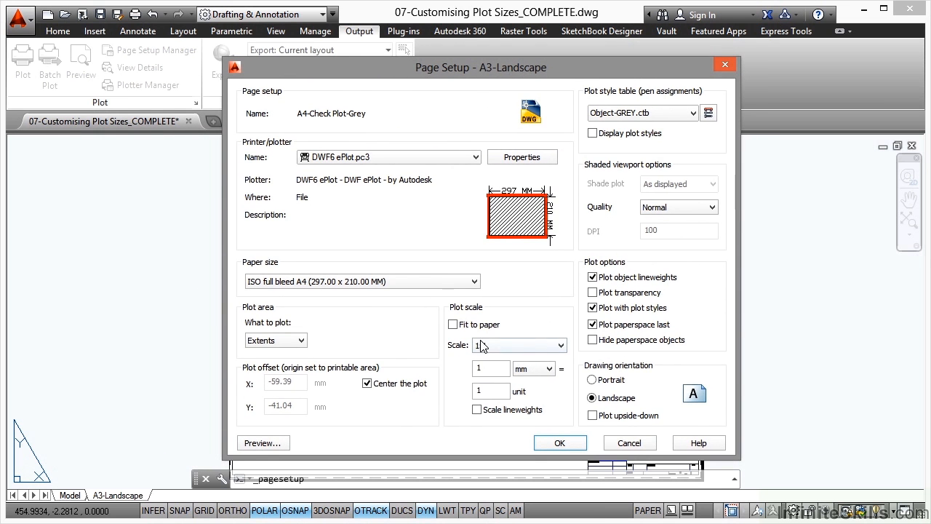
{"action": "mouse_move", "coordinate": [453, 325]}
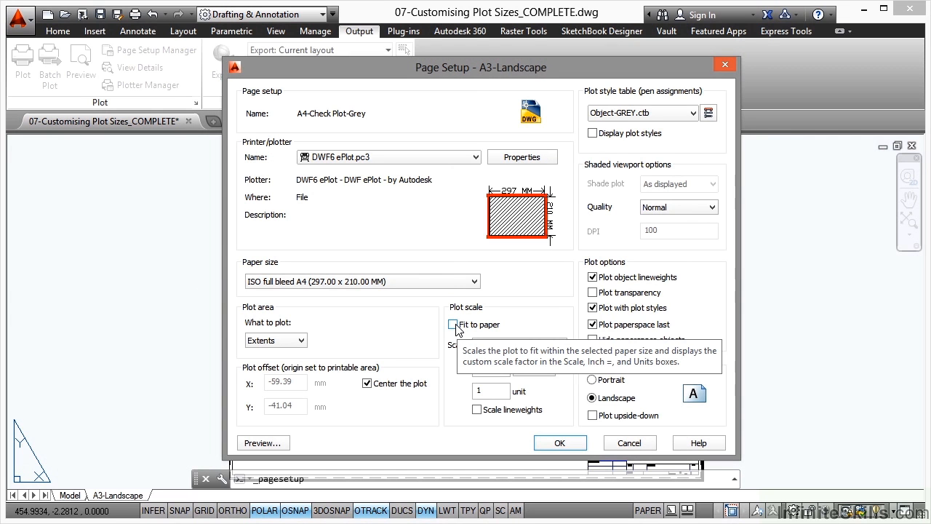
Enable Fit to paper and preview the full-sheet plot
{"action": "left_click", "coordinate": [453, 325]}
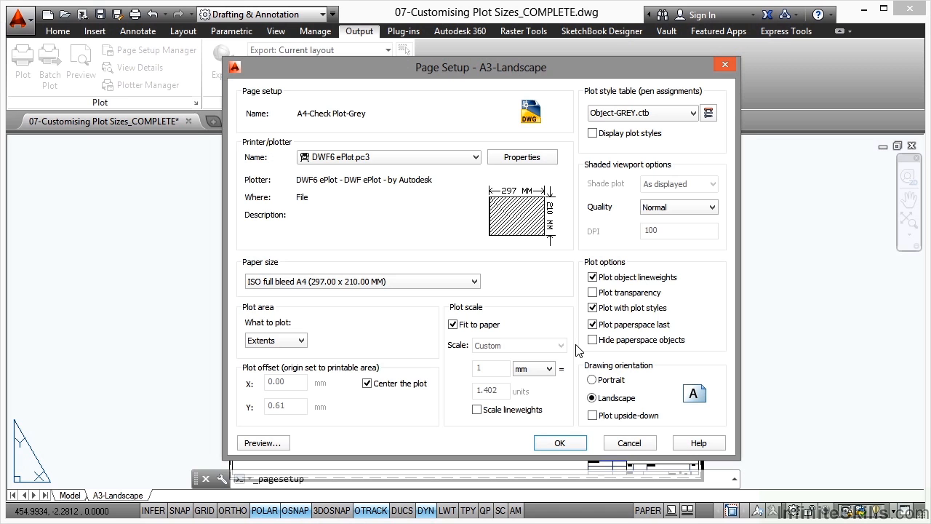
{"action": "mouse_move", "coordinate": [526, 342]}
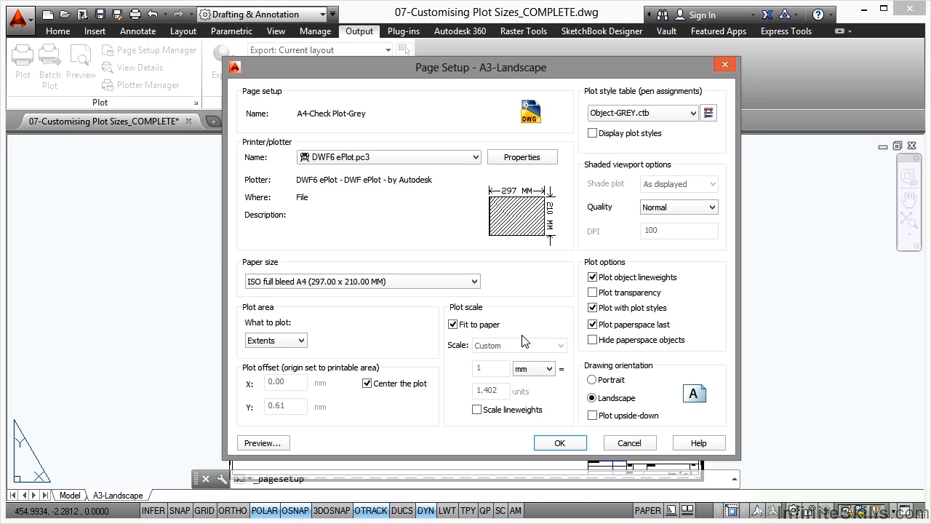
{"action": "mouse_move", "coordinate": [507, 339]}
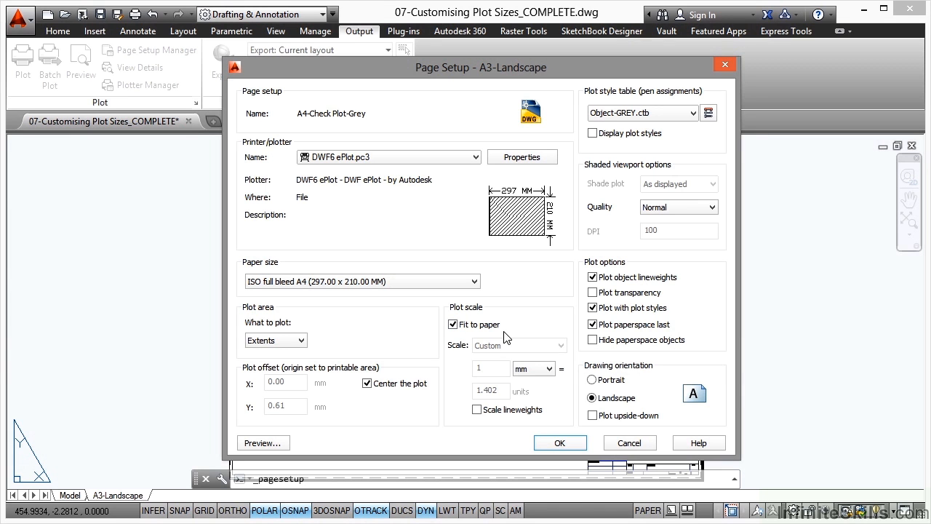
{"action": "mouse_move", "coordinate": [529, 333]}
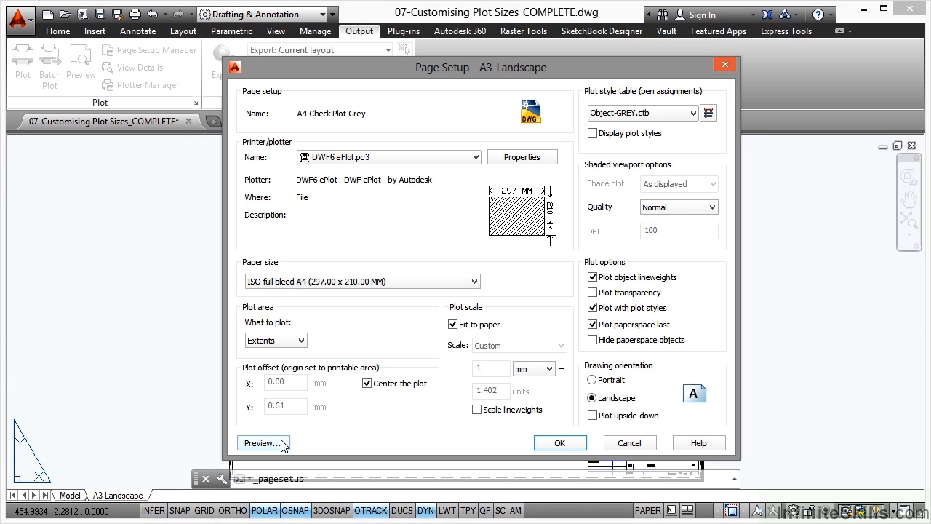
{"action": "left_click", "coordinate": [260, 443]}
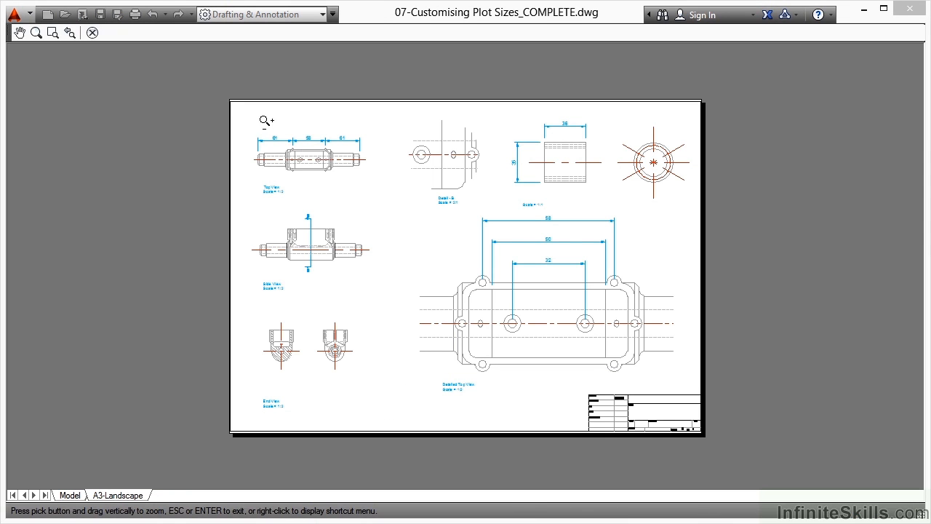
{"action": "mouse_move", "coordinate": [517, 346]}
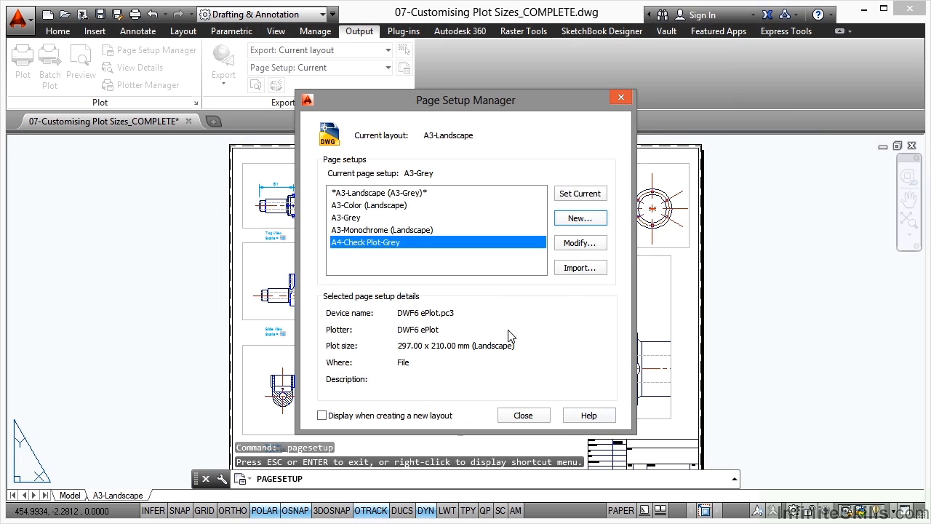
{"action": "mouse_move", "coordinate": [371, 247]}
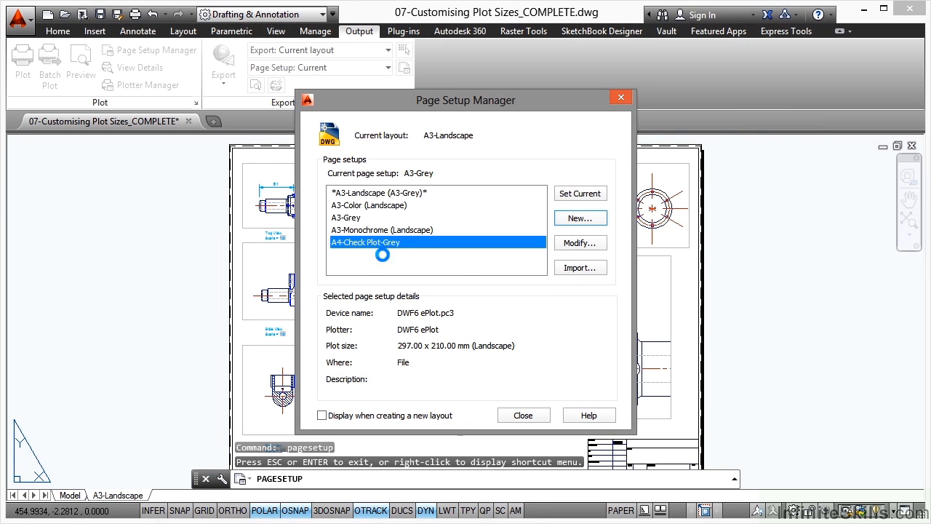
Set A4-Check Plot-Grey current for A3-Landscape and close the manager
{"action": "left_click", "coordinate": [579, 193]}
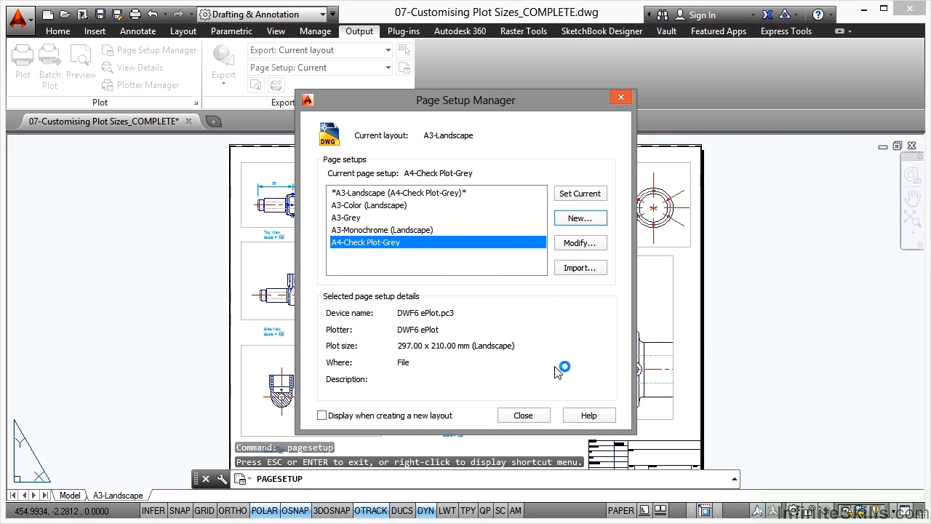
{"action": "left_click", "coordinate": [522, 415]}
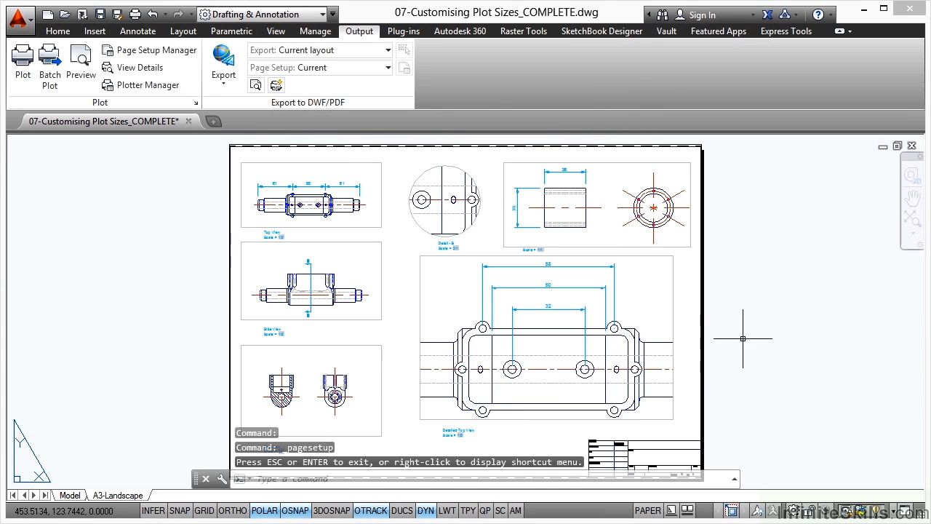
{"action": "mouse_move", "coordinate": [771, 328]}
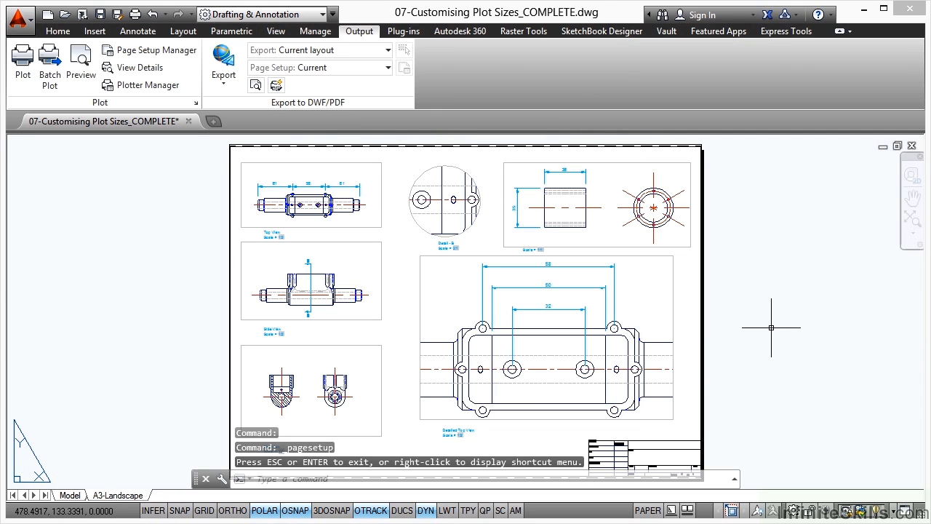
{"action": "mouse_move", "coordinate": [771, 327]}
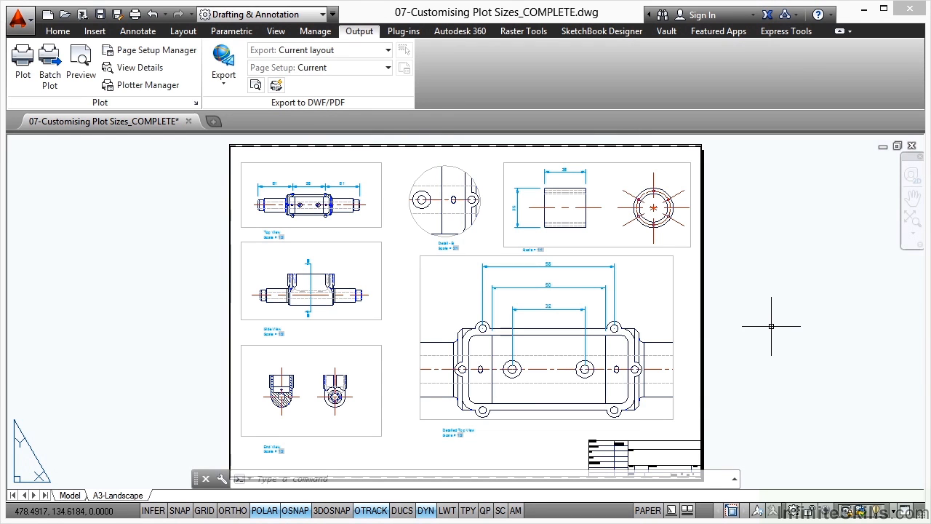
{"action": "mouse_move", "coordinate": [741, 319]}
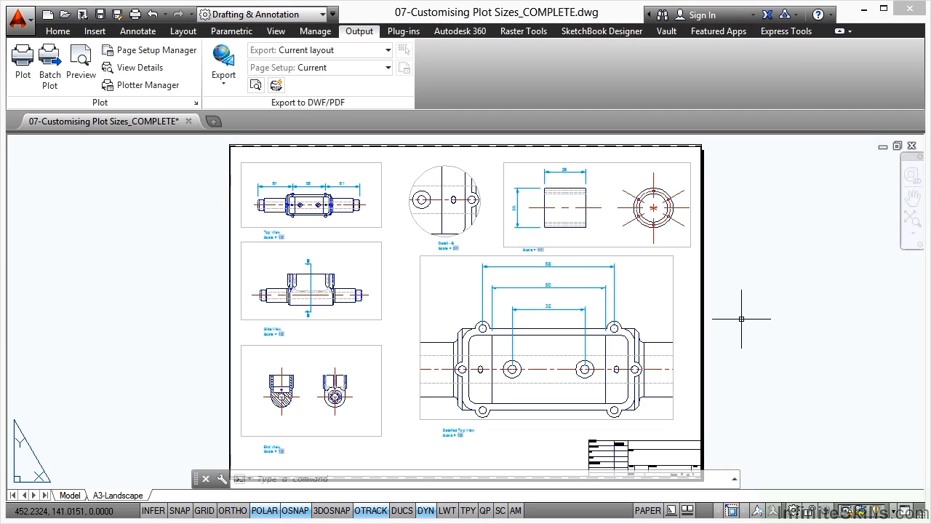
{"action": "mouse_move", "coordinate": [142, 162]}
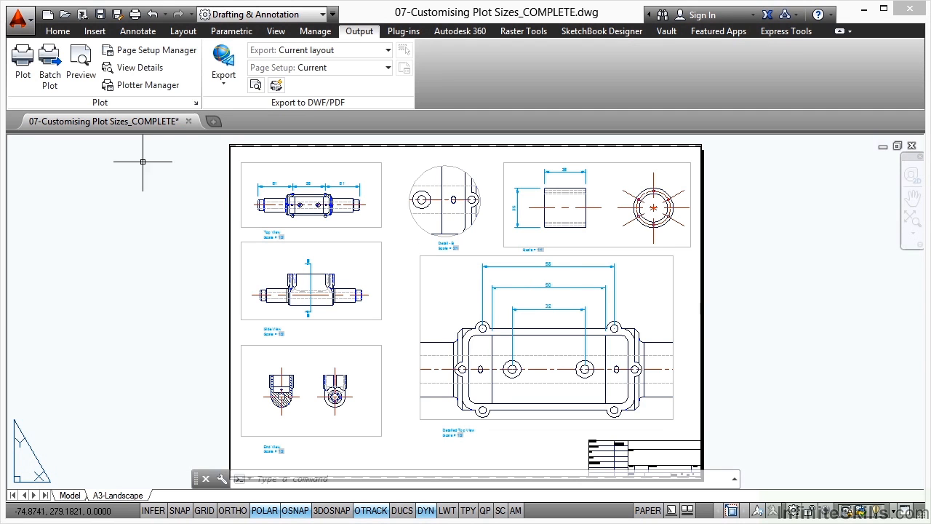
Launch Plotter Manager from the Output tab's Plot panel
{"action": "left_click", "coordinate": [148, 85]}
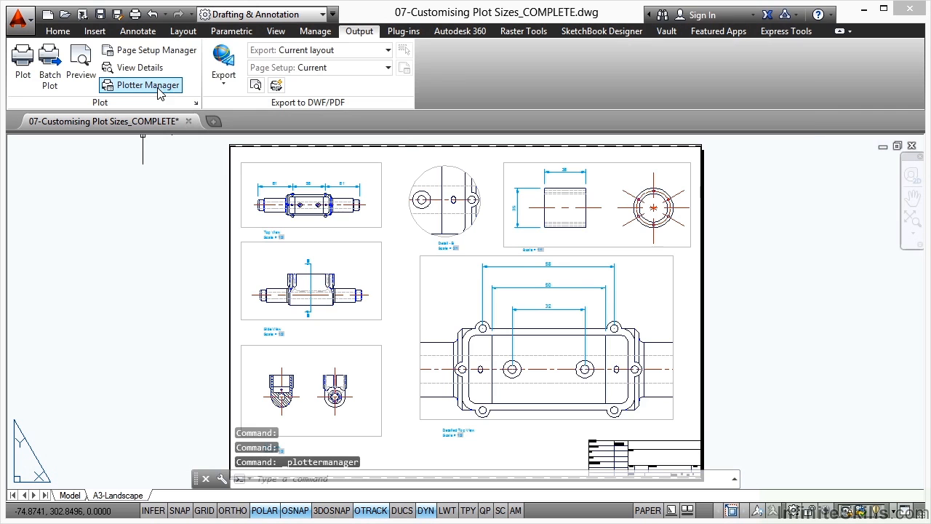
Start the Add-A-Plotter Wizard, cancel it after the intro, and close the Plotters folder
{"action": "left_click", "coordinate": [147, 85]}
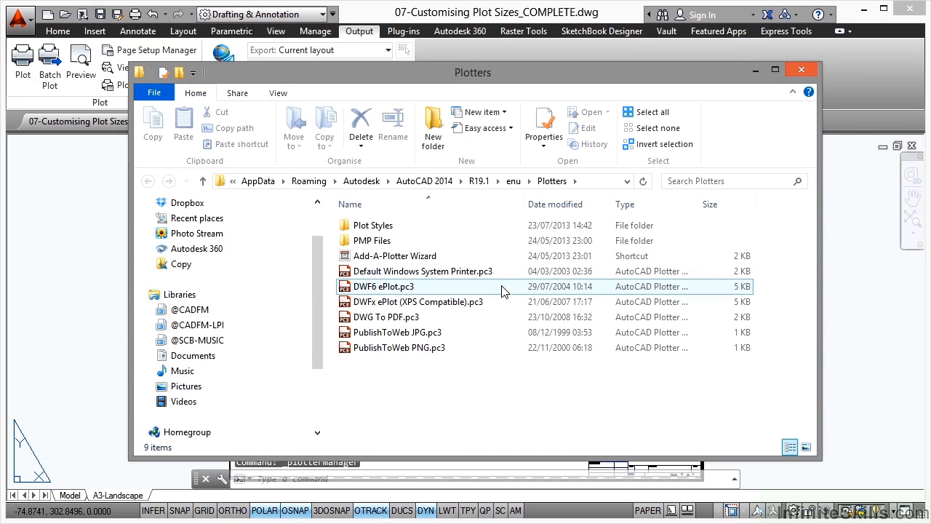
{"action": "left_click", "coordinate": [395, 255]}
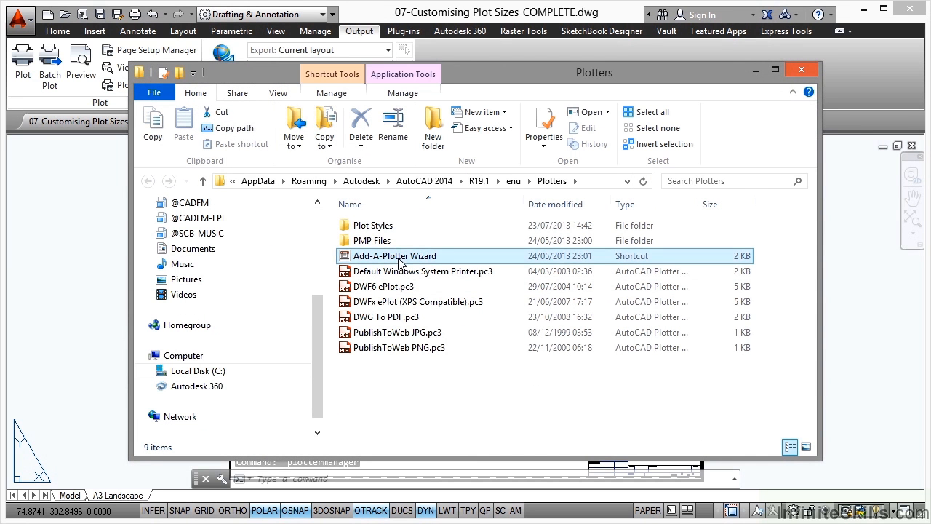
{"action": "double_click", "coordinate": [395, 255]}
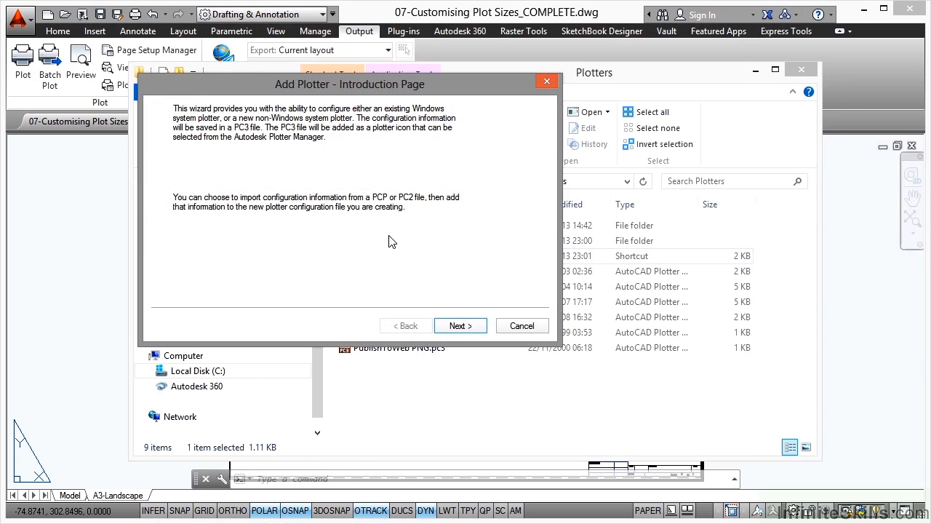
{"action": "left_click", "coordinate": [460, 326]}
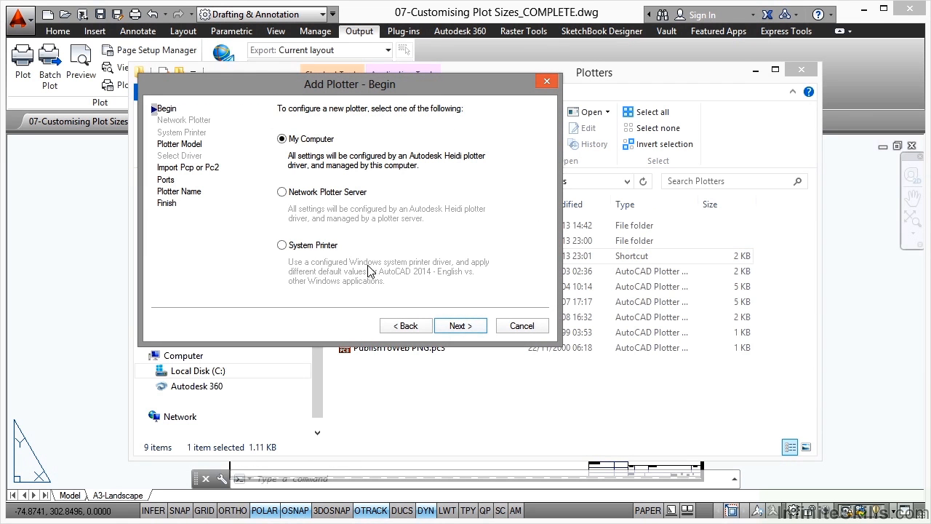
{"action": "mouse_move", "coordinate": [414, 278]}
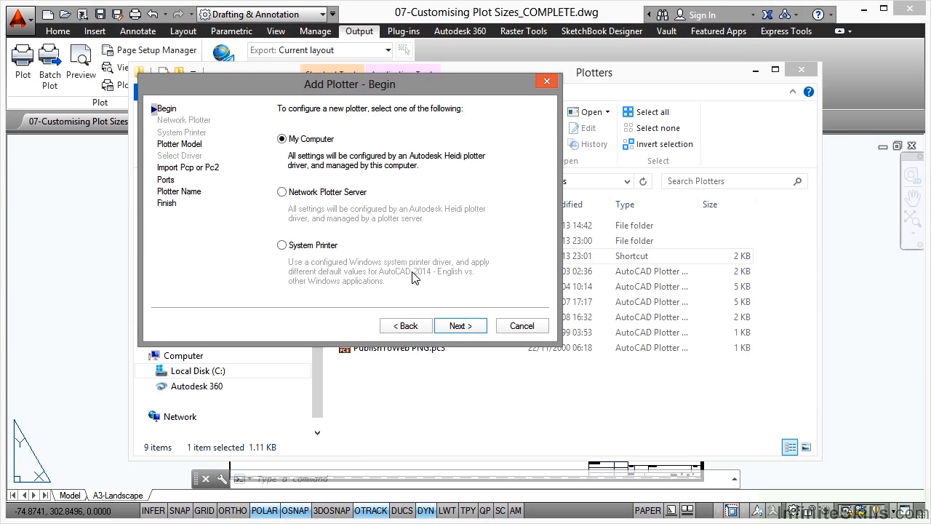
{"action": "mouse_move", "coordinate": [447, 274]}
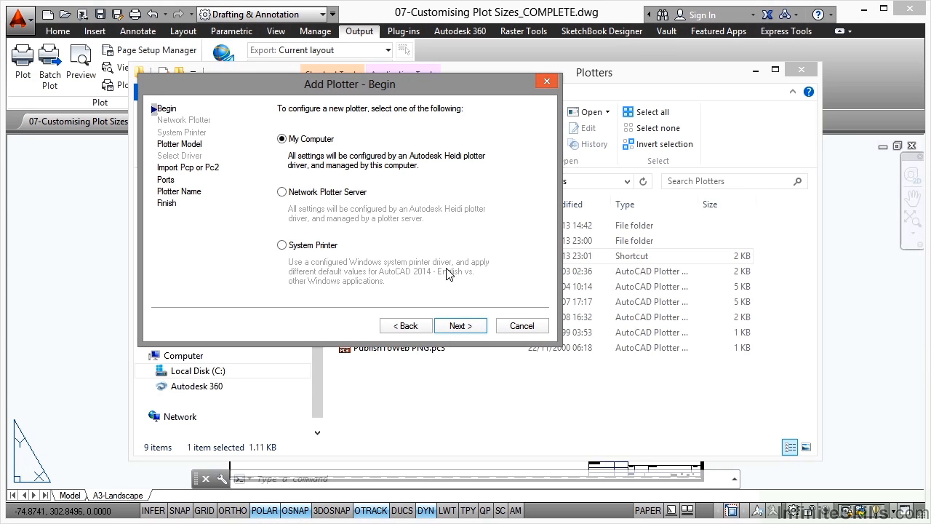
{"action": "left_click", "coordinate": [522, 325]}
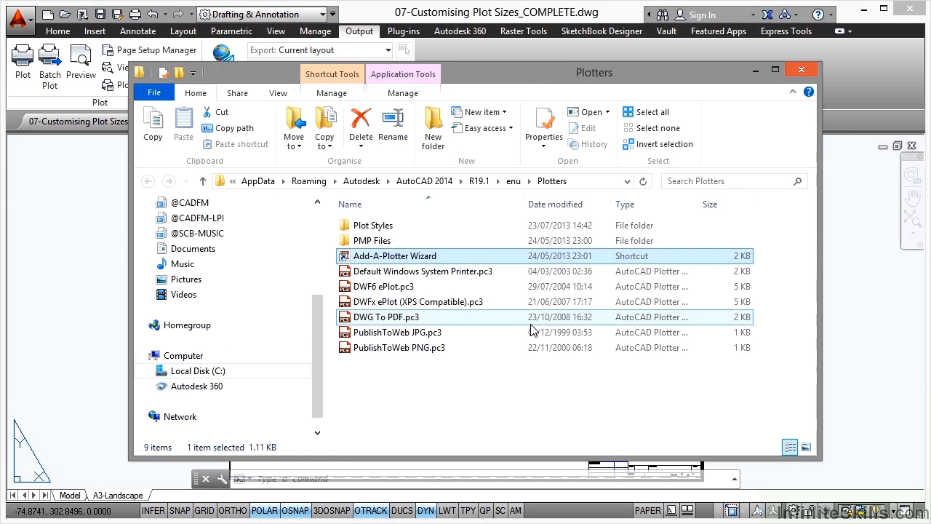
{"action": "mouse_move", "coordinate": [764, 120]}
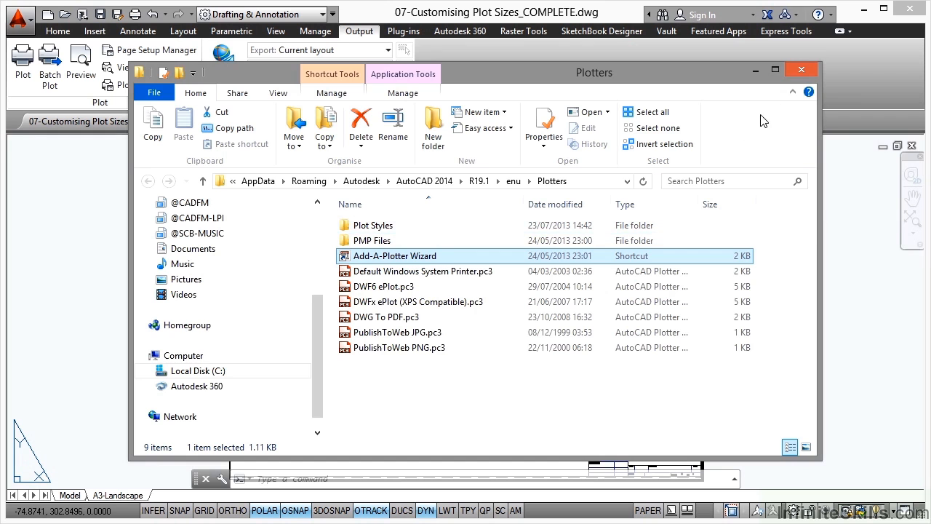
{"action": "left_click", "coordinate": [801, 69]}
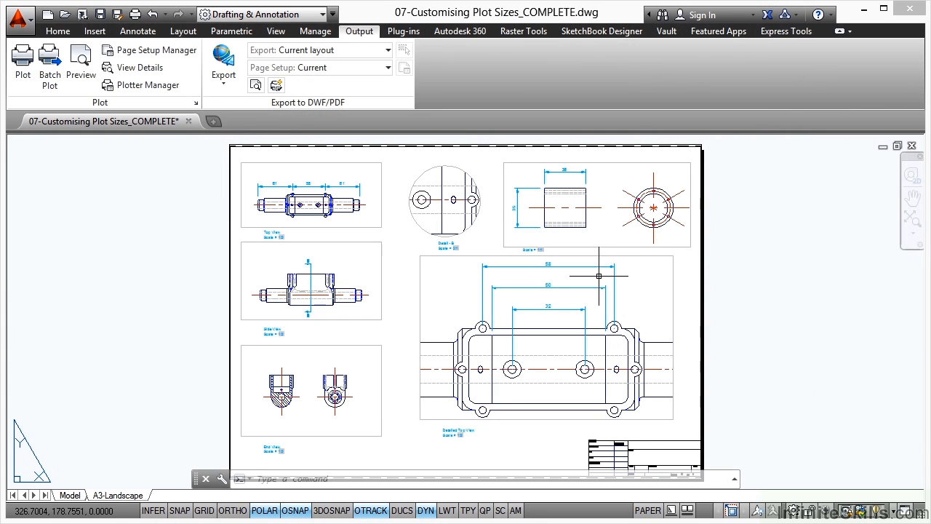
{"action": "mouse_move", "coordinate": [596, 276]}
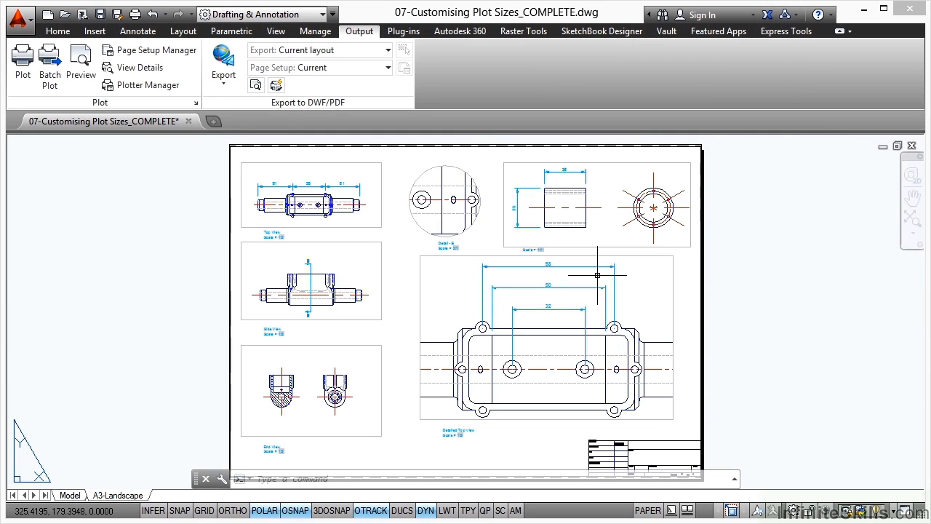
{"action": "mouse_move", "coordinate": [386, 258]}
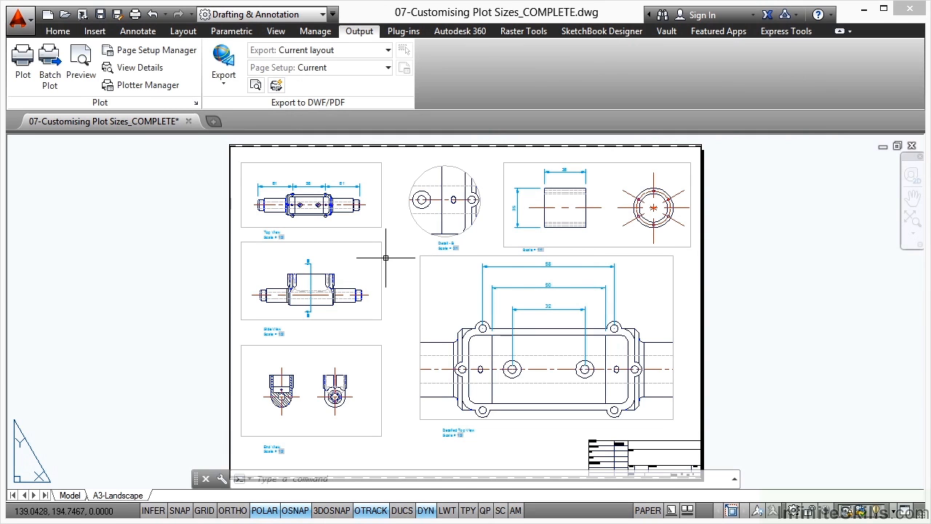
{"action": "mouse_move", "coordinate": [385, 257]}
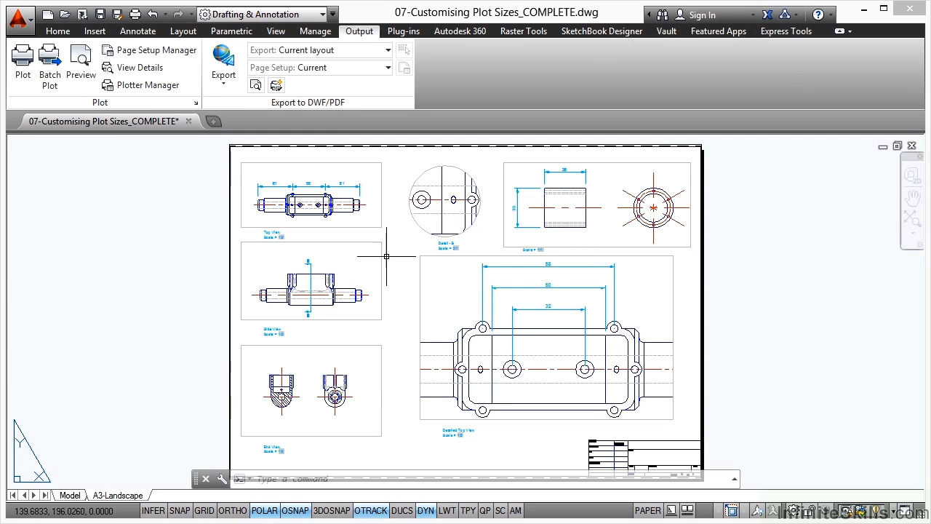
{"action": "mouse_move", "coordinate": [400, 271]}
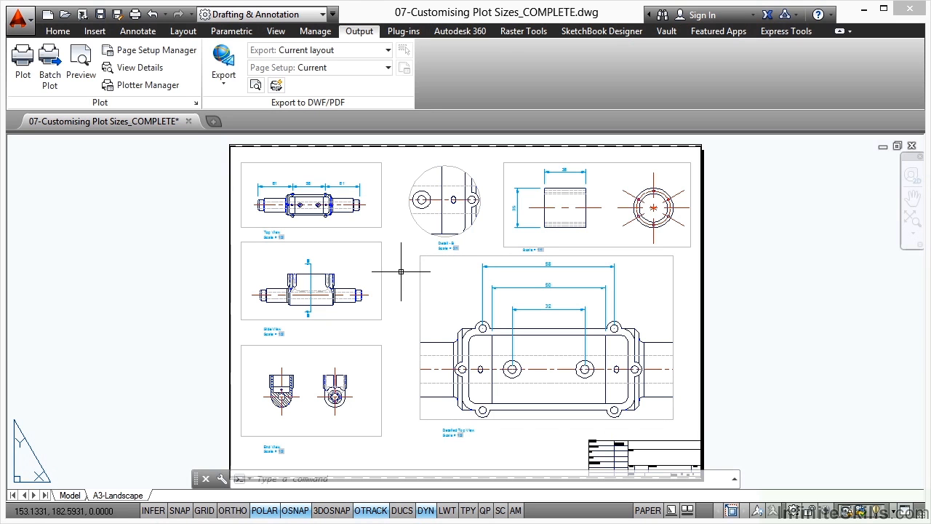
{"action": "mouse_move", "coordinate": [135, 480]}
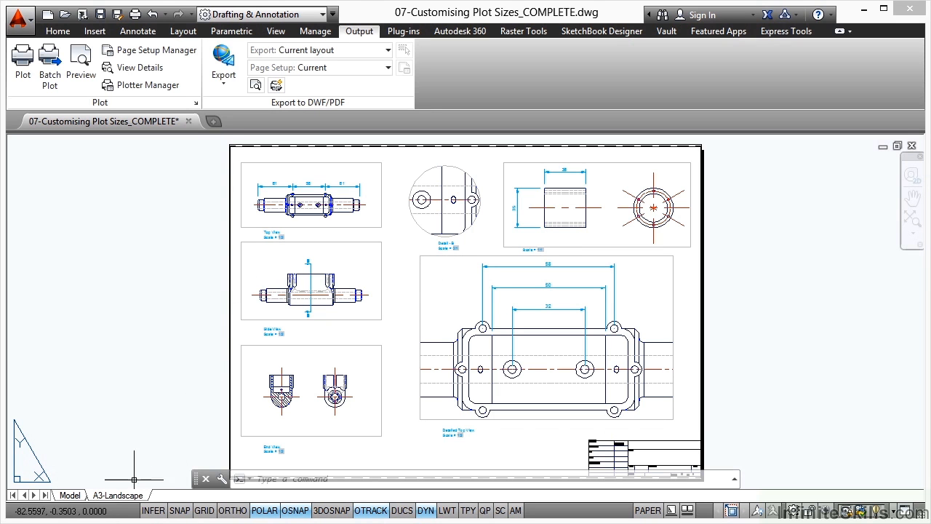
Right-click the A3-Landscape layout tab to show its context menu
{"action": "right_click", "coordinate": [117, 494]}
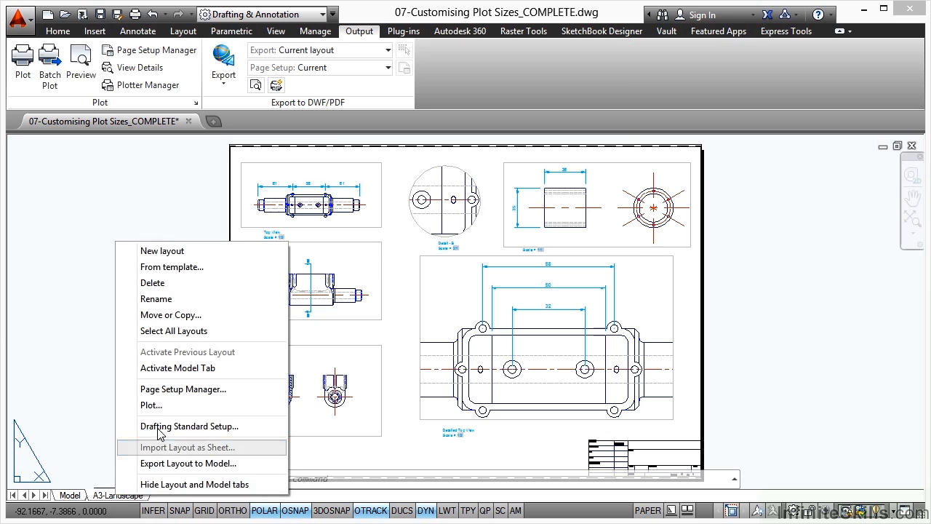
Reopen Page Setup Manager with A3-Grey current and close it
{"action": "left_click", "coordinate": [183, 389]}
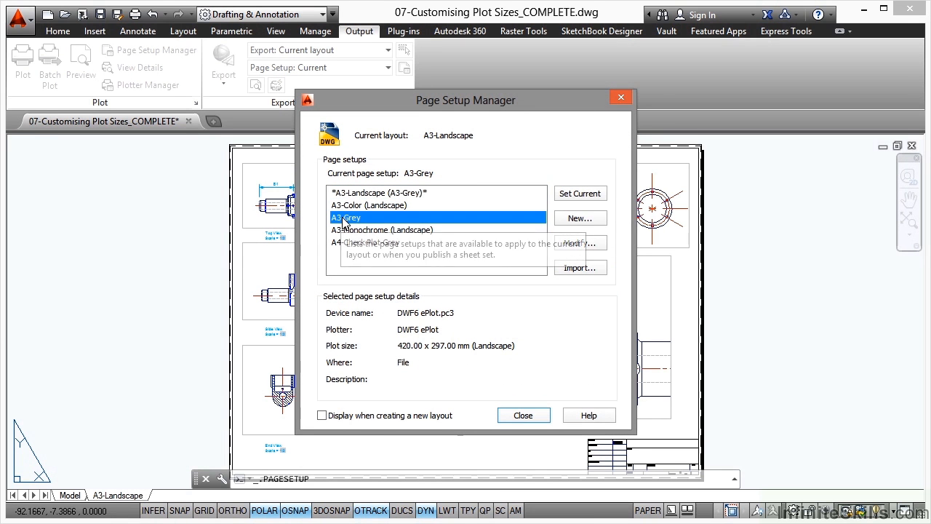
{"action": "left_click", "coordinate": [523, 414]}
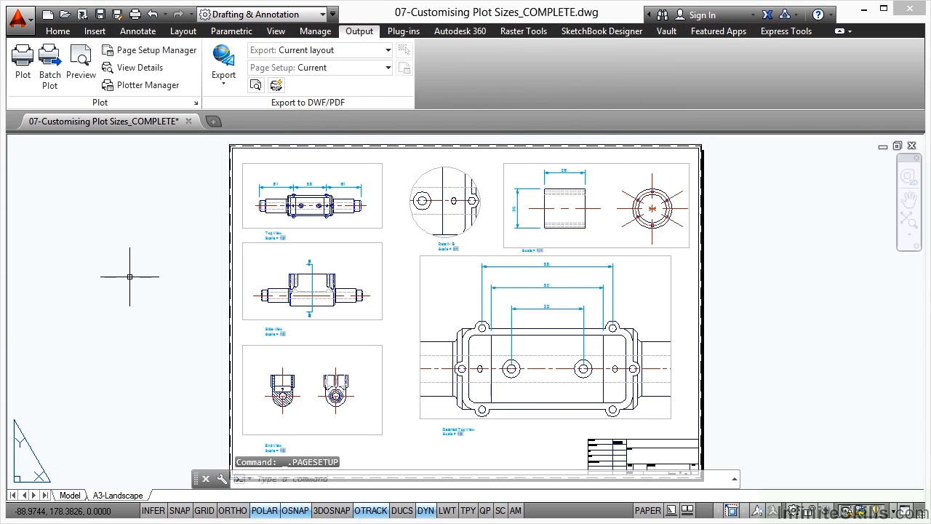